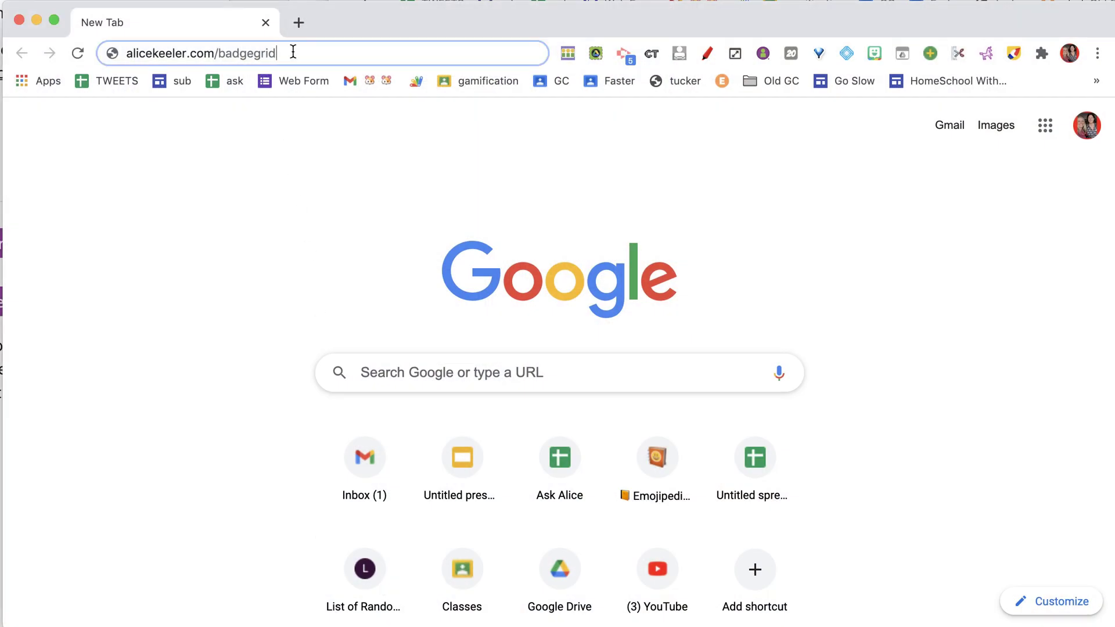
Go to alicekeeler.com/badgegrid and make your own copy of the Badge Grid Maker presentation.
key(Return)
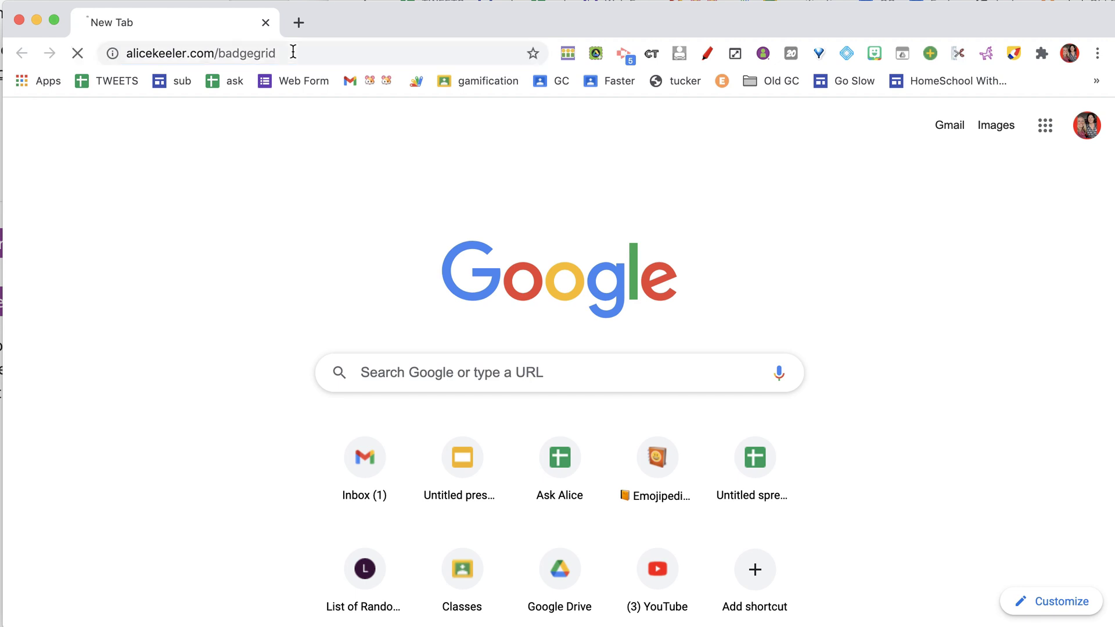
key(Return)
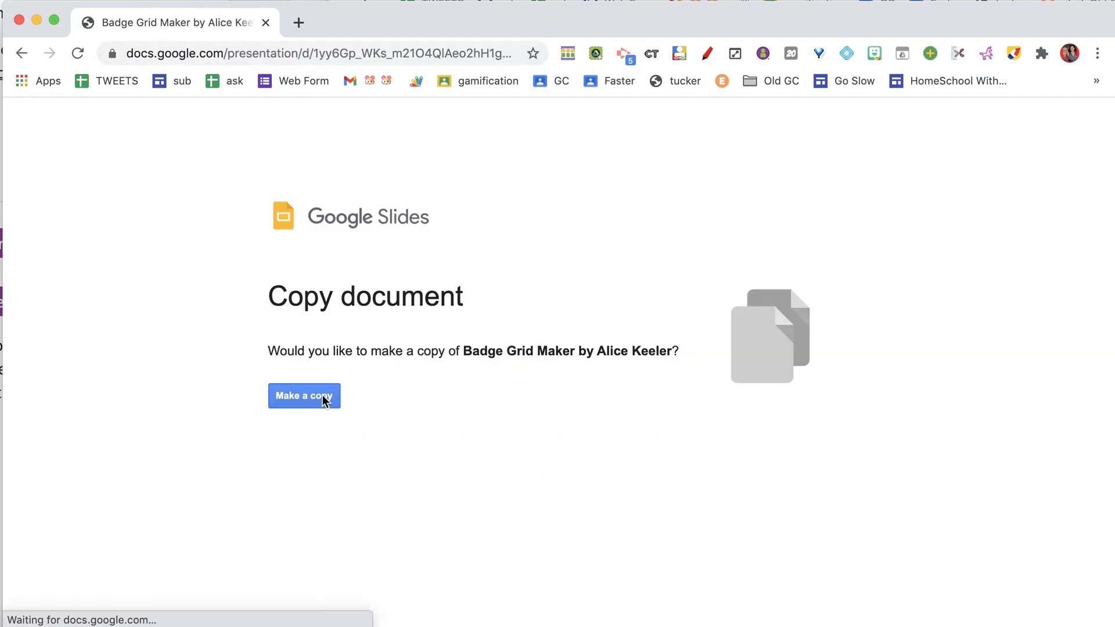
click(303, 397)
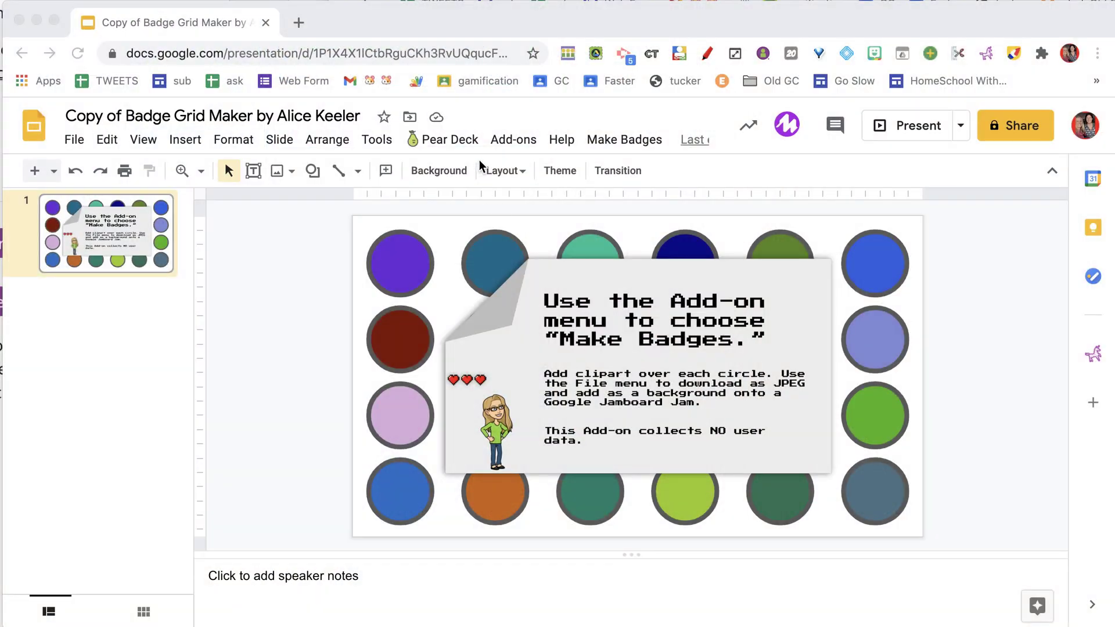
Run Make Badges > Make Badge Grid from Add-ons and authorize it, adding a badge grid slide.
click(512, 140)
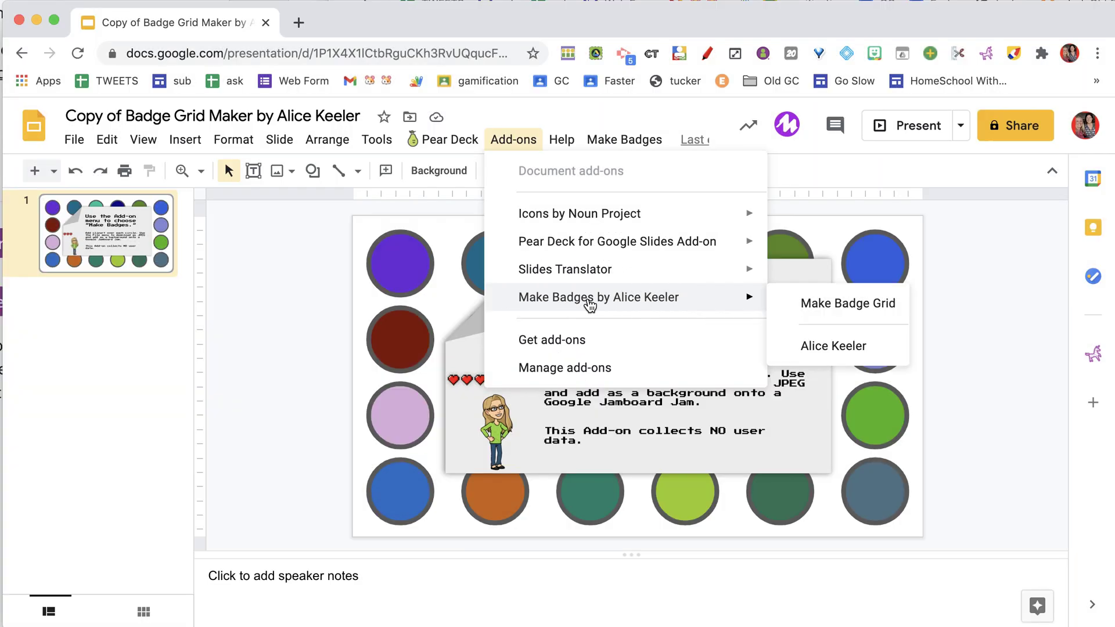
mouse_move(666, 306)
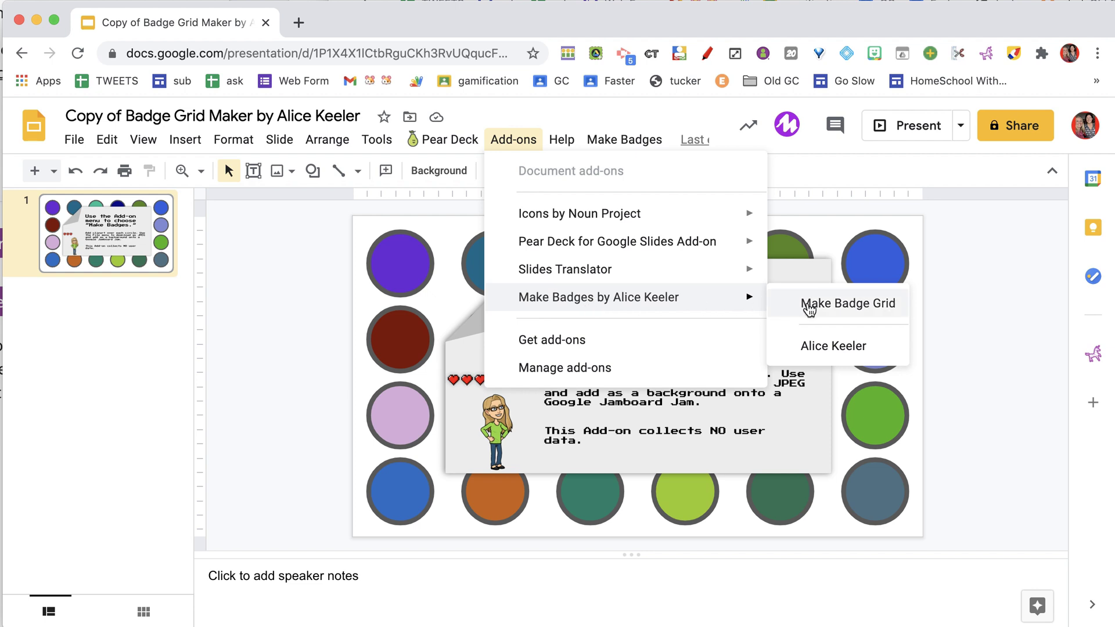
click(848, 304)
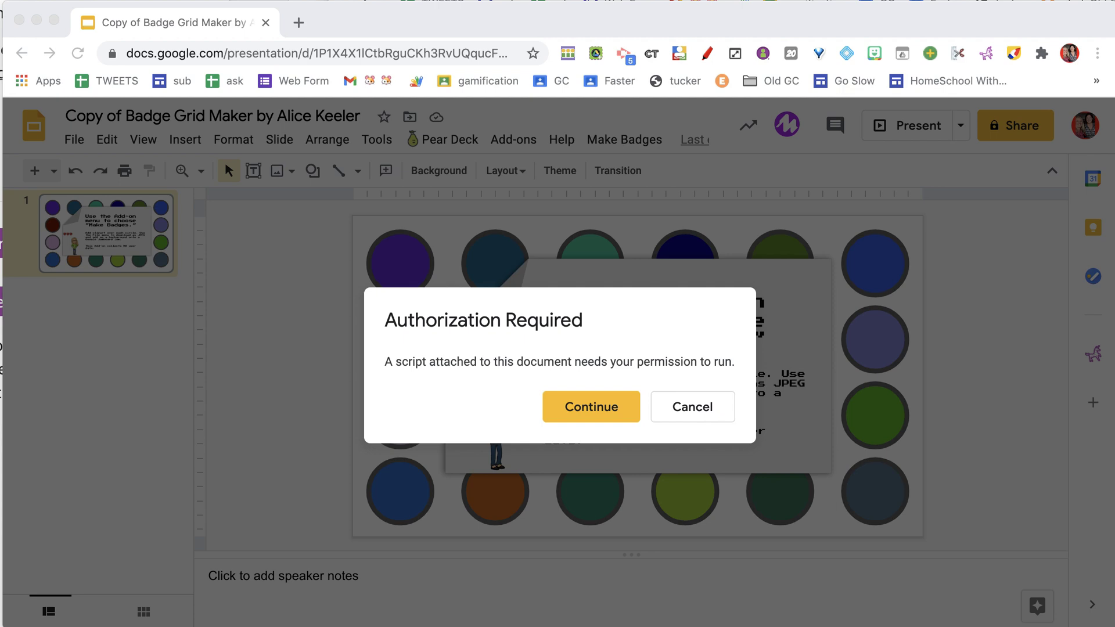
click(590, 406)
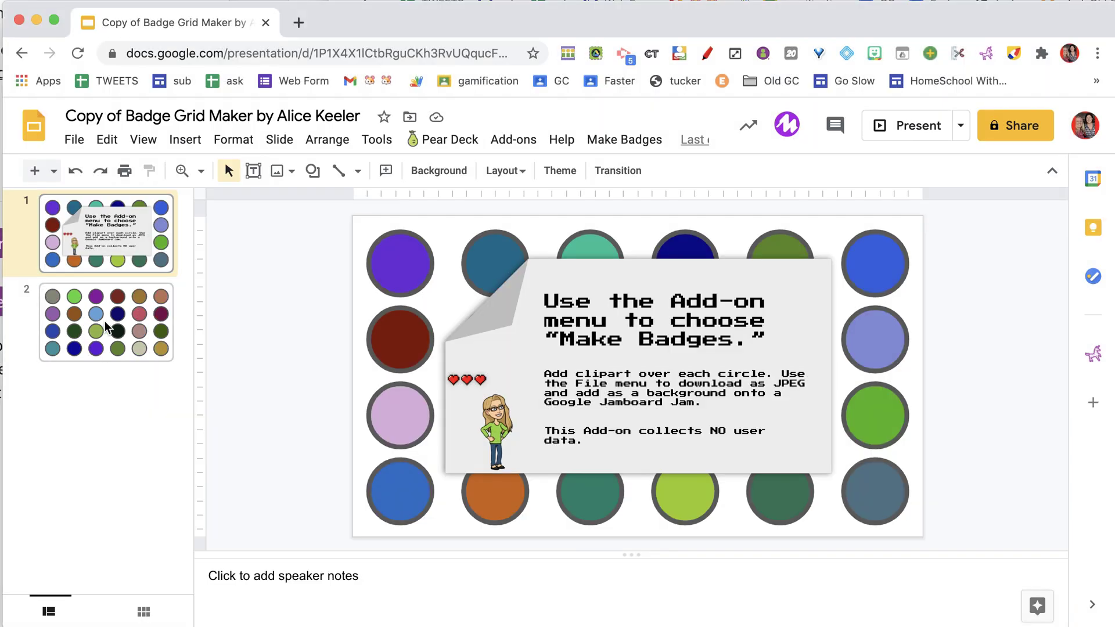
From slide 2, run Make Badge Grid twice more to create two extra badge grid slides.
click(106, 322)
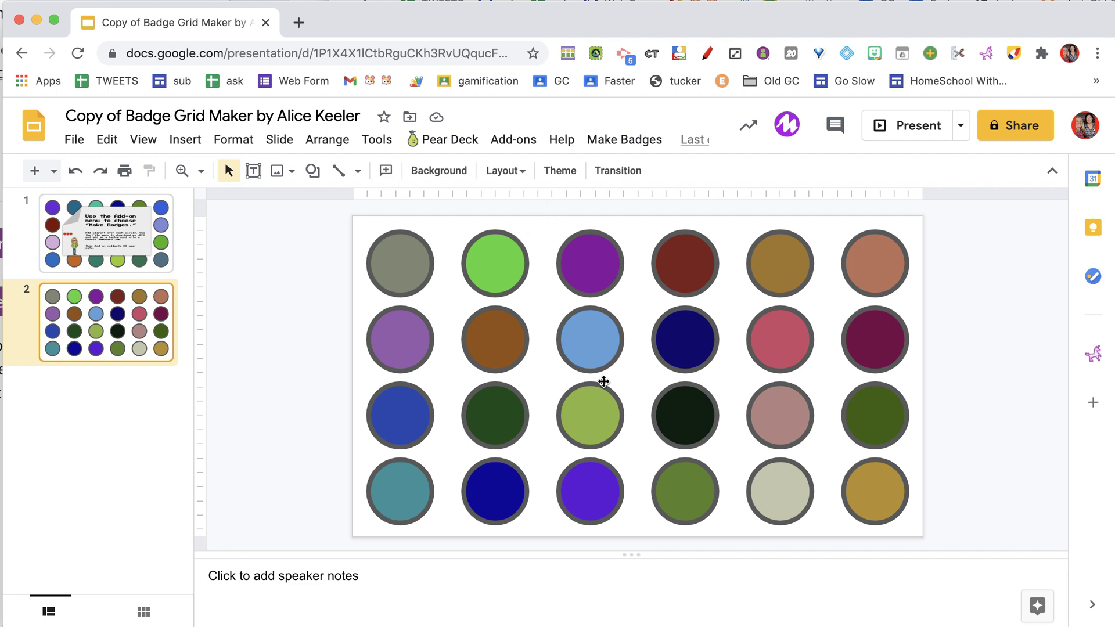
mouse_move(617, 170)
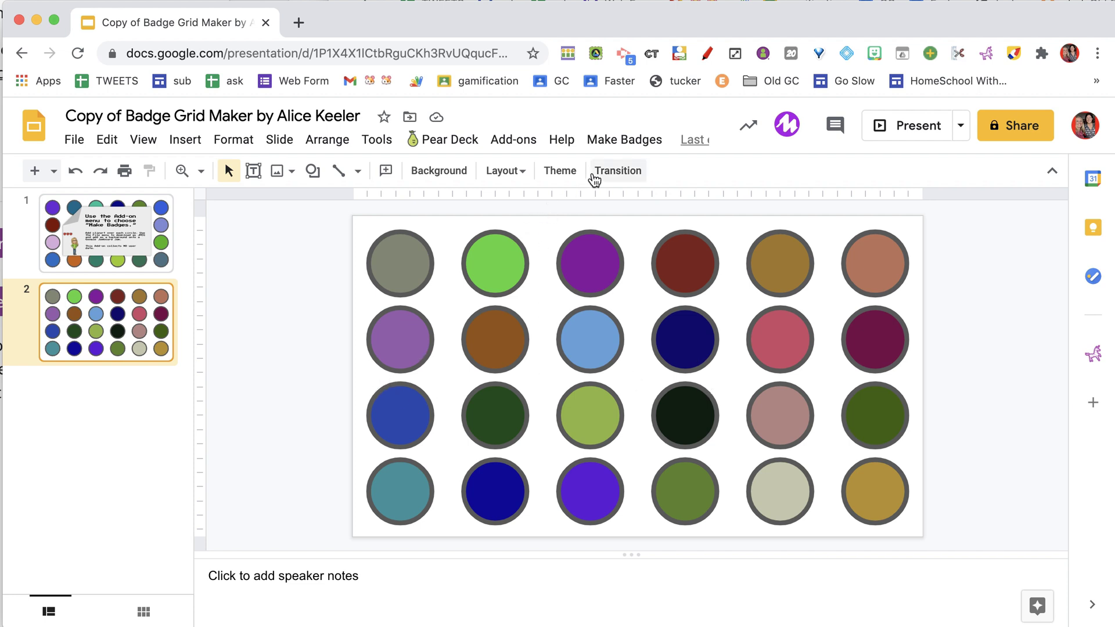
click(624, 139)
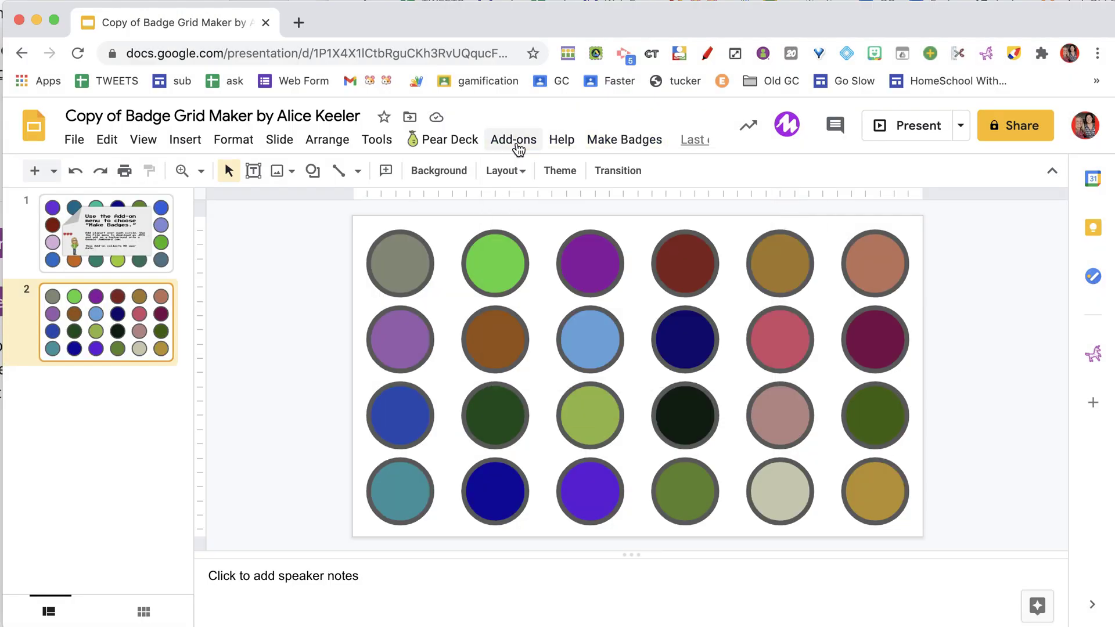
click(514, 140)
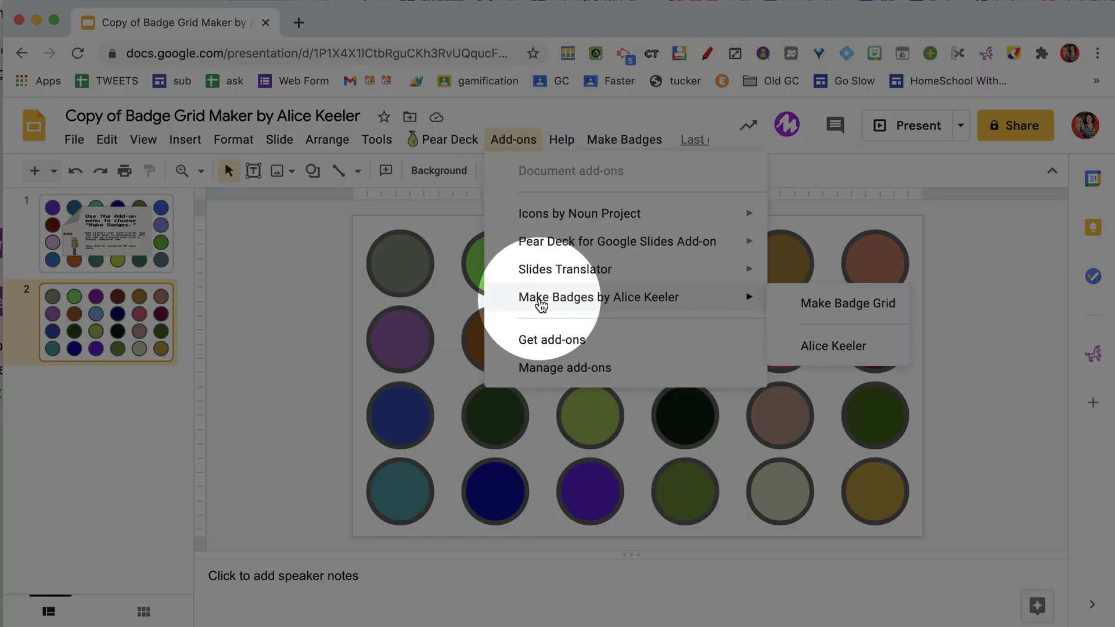
mouse_move(810, 317)
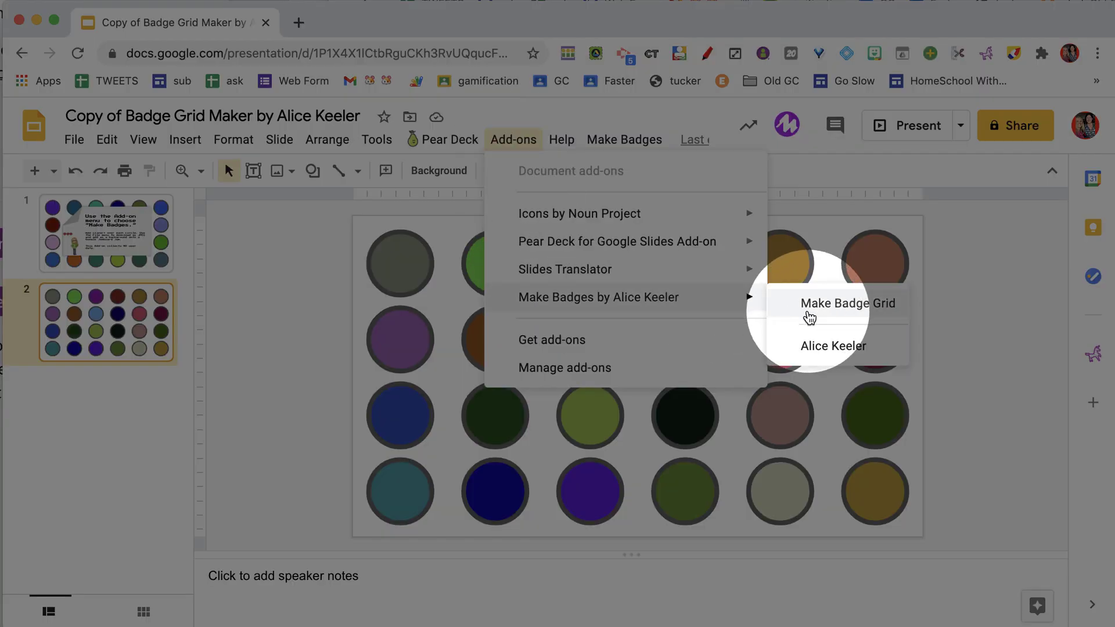
click(847, 303)
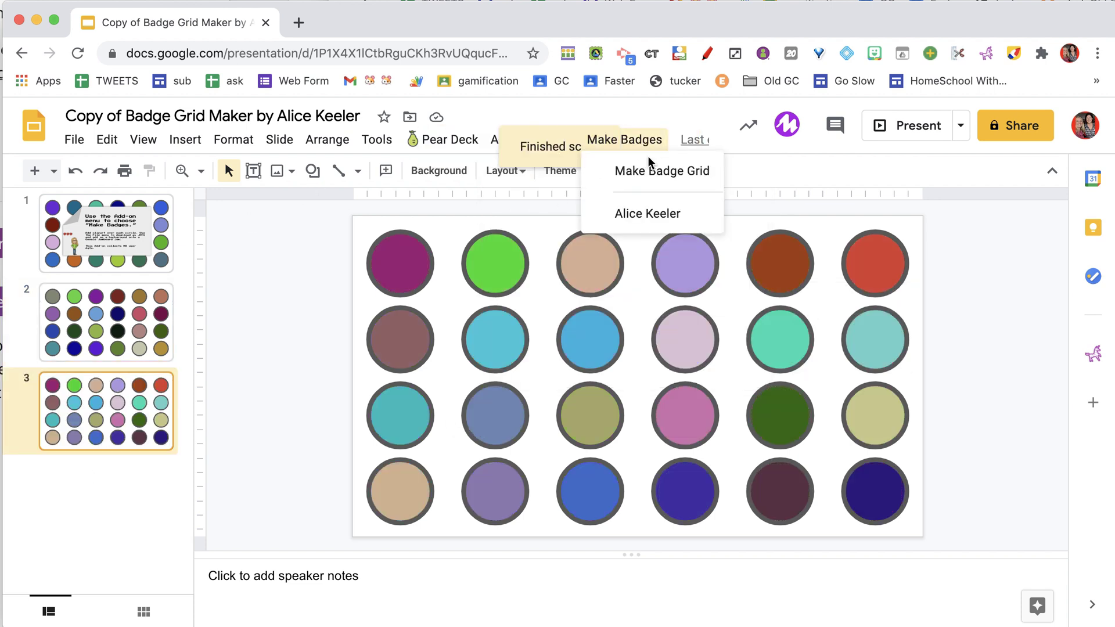
click(662, 171)
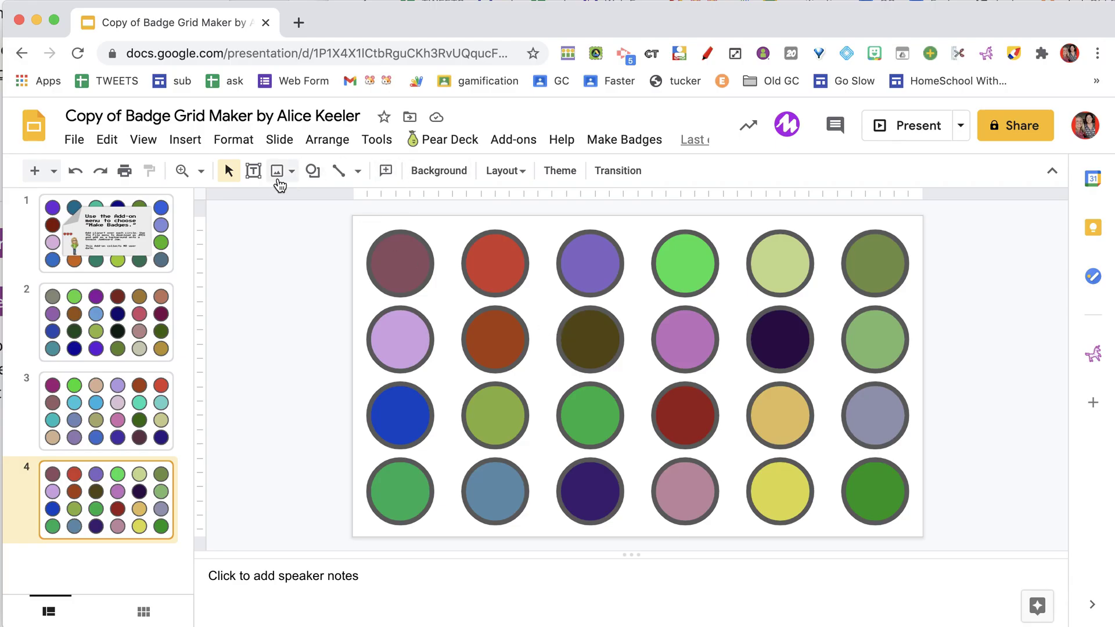
Search the web for 'star type:clipart' and insert a gold star onto a second-row circle.
click(277, 171)
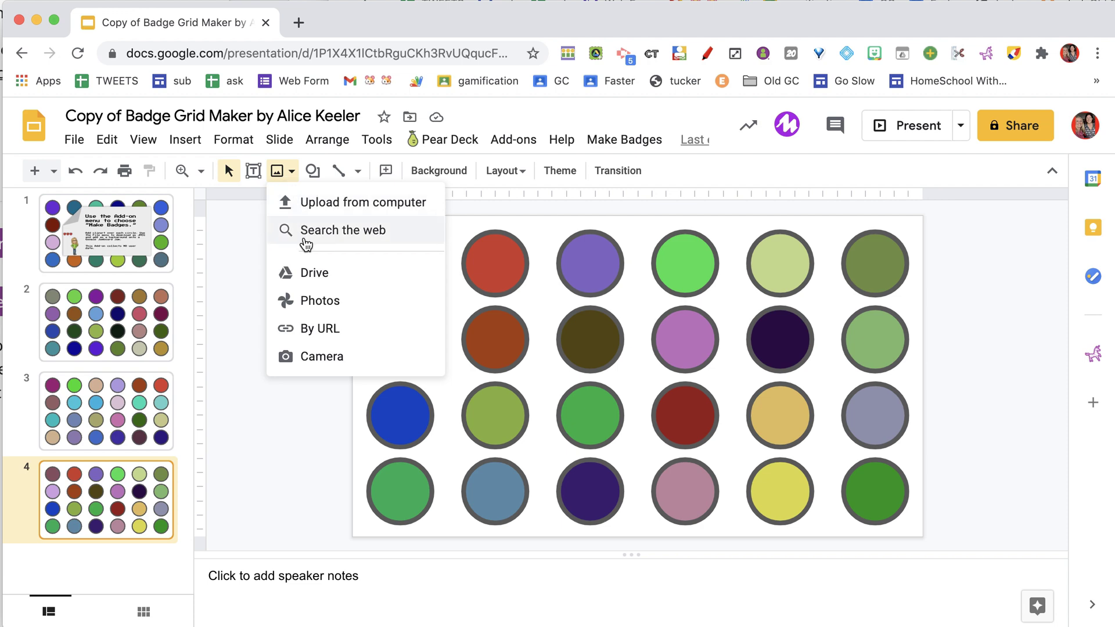
click(343, 230)
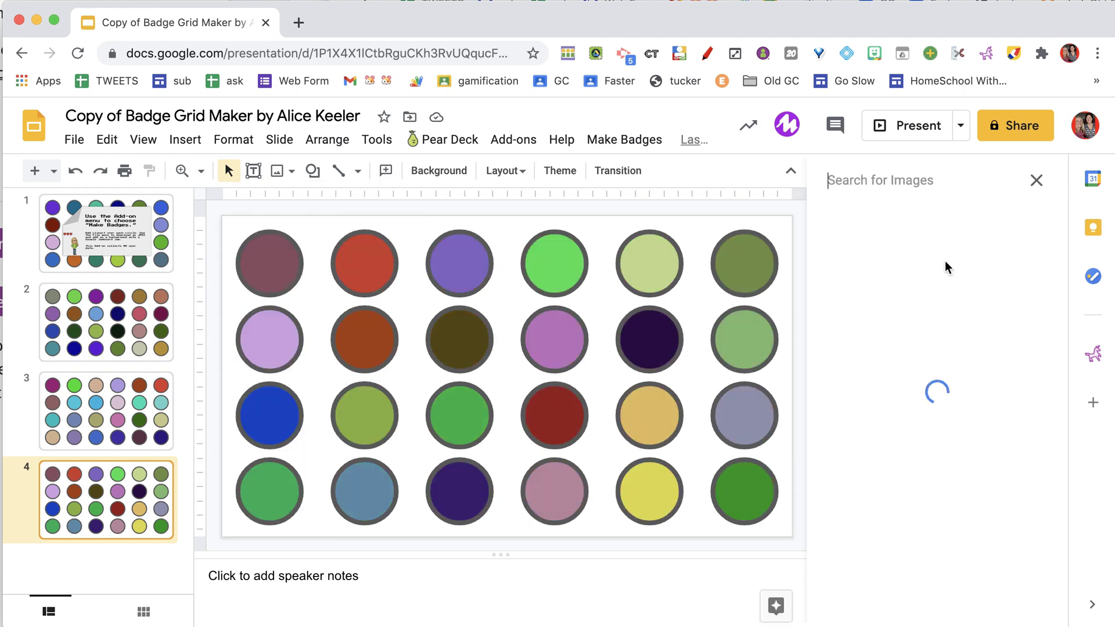
text(star)
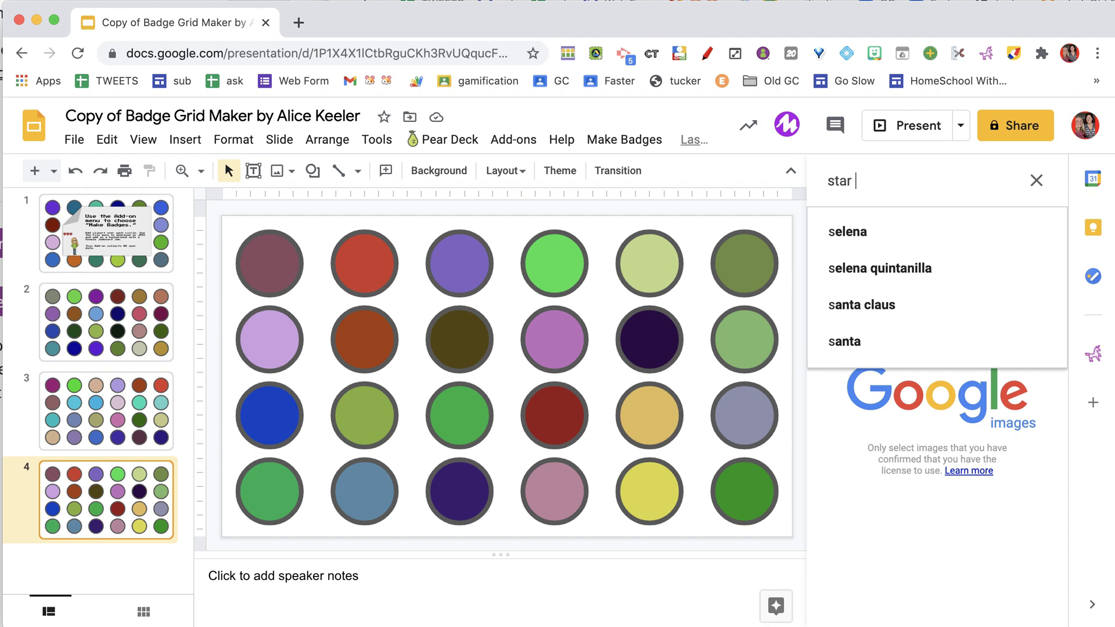
text(type:clipar)
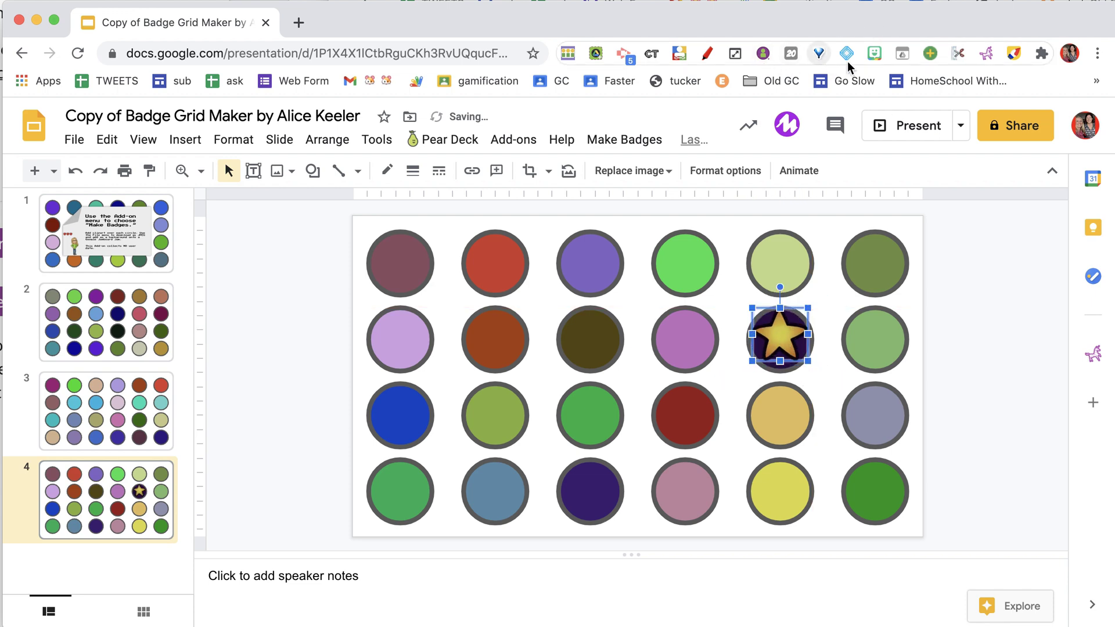
click(874, 53)
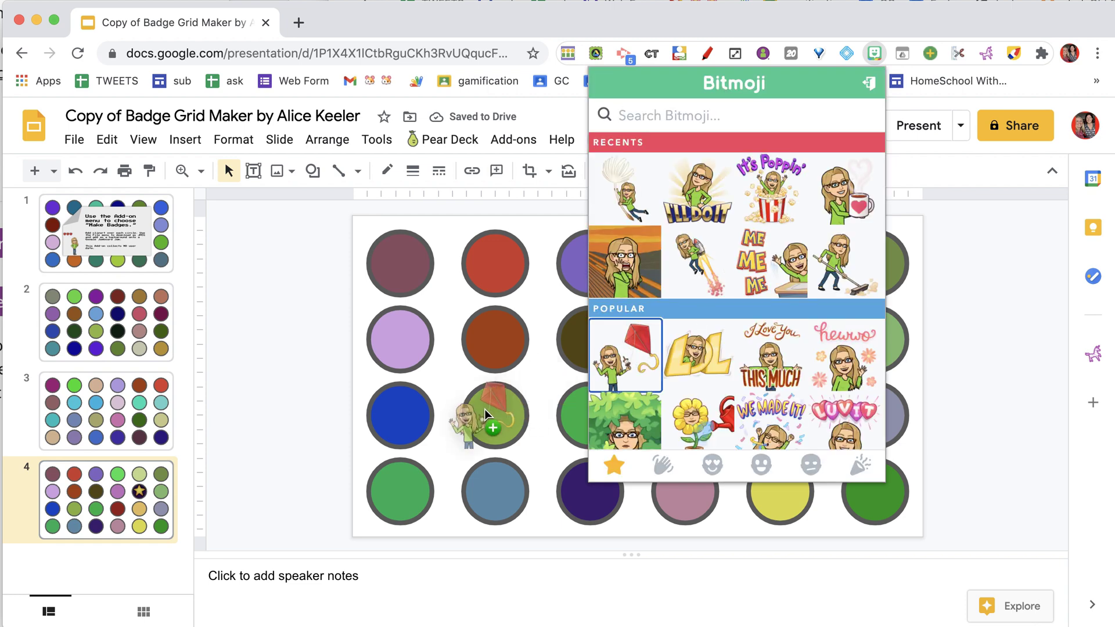
Drag the kite-flying Bitmoji onto the second circle of the third row.
click(625, 355)
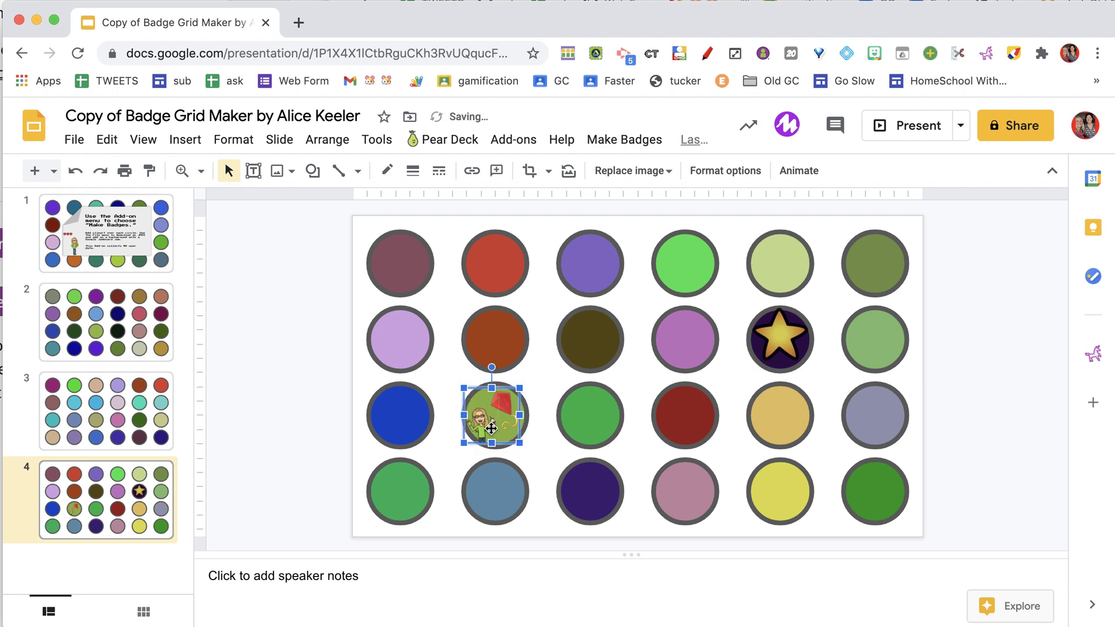
mouse_move(275, 171)
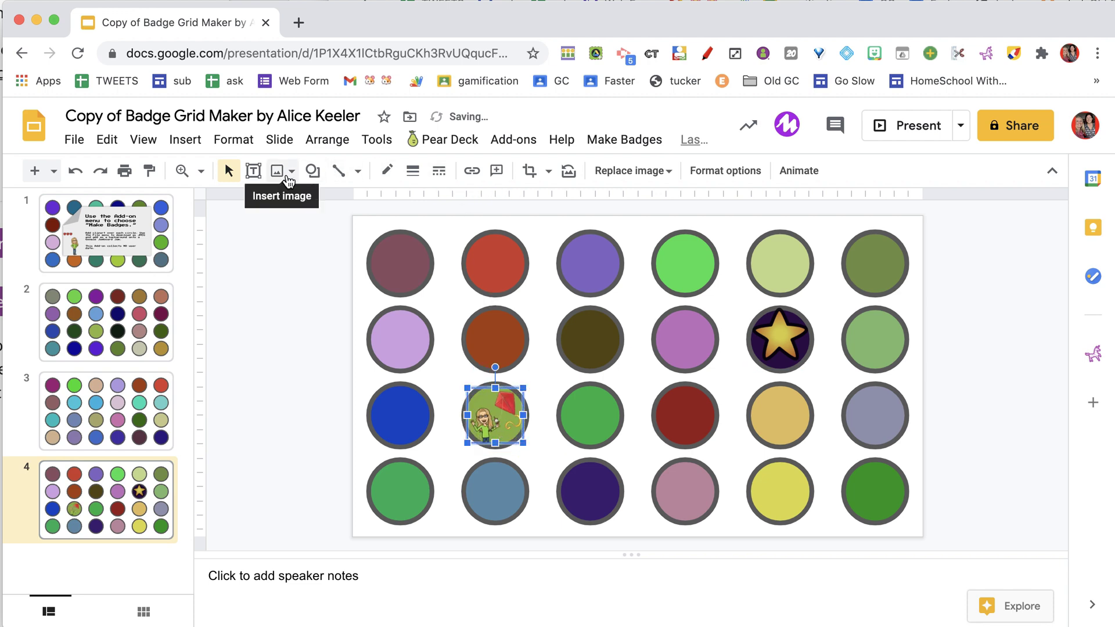
Insert clipart images via web search and Drive, placing a books badge on the top row.
click(276, 171)
text(book type:clipart)
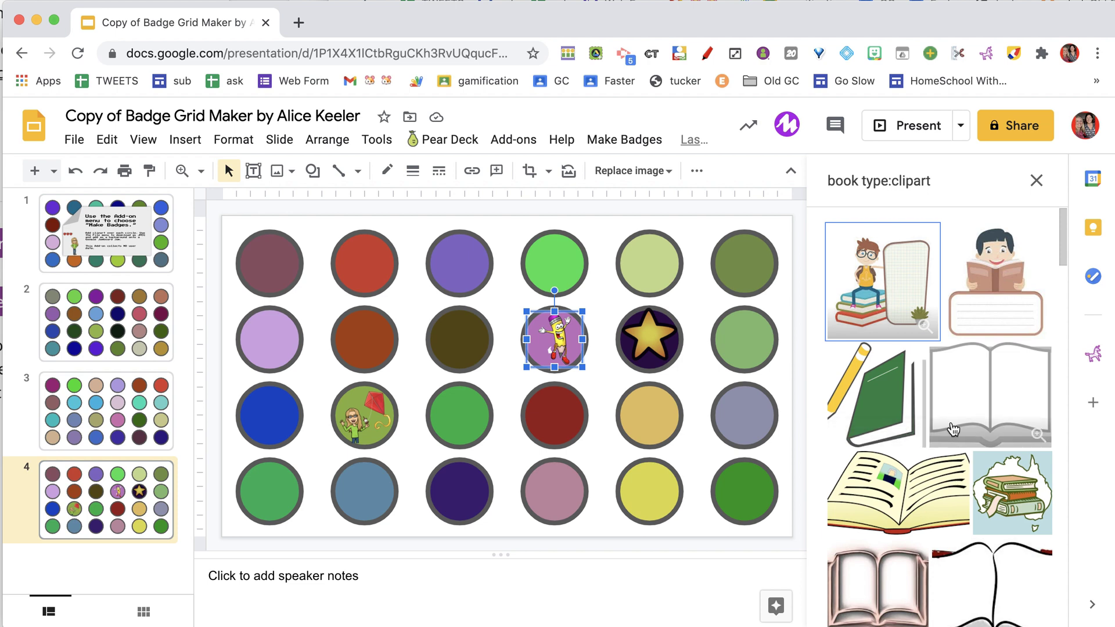
click(1037, 181)
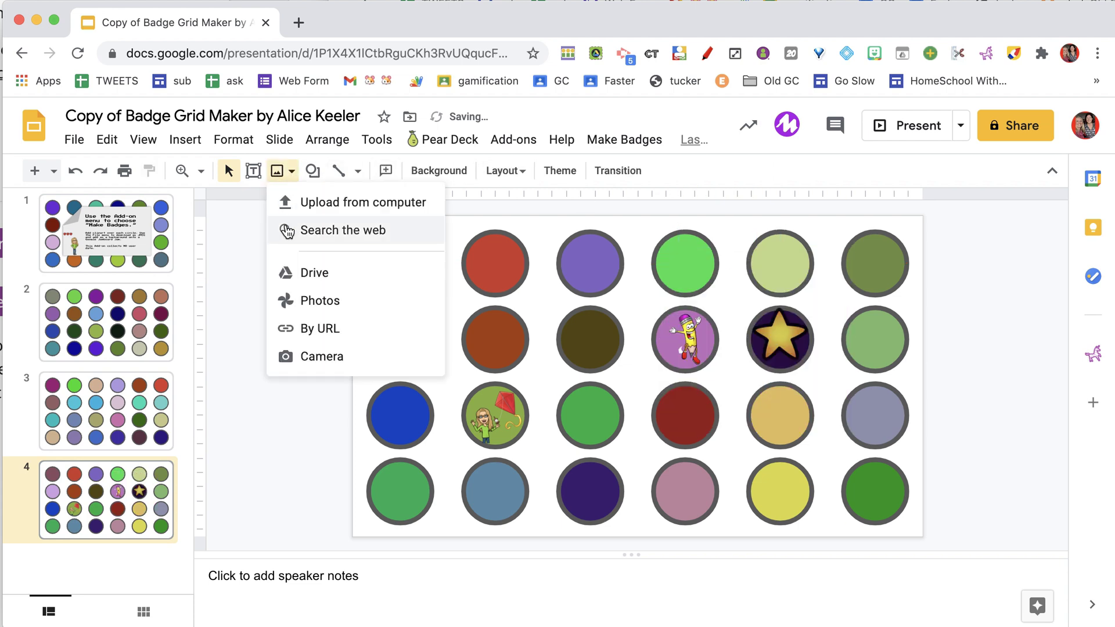
click(341, 230)
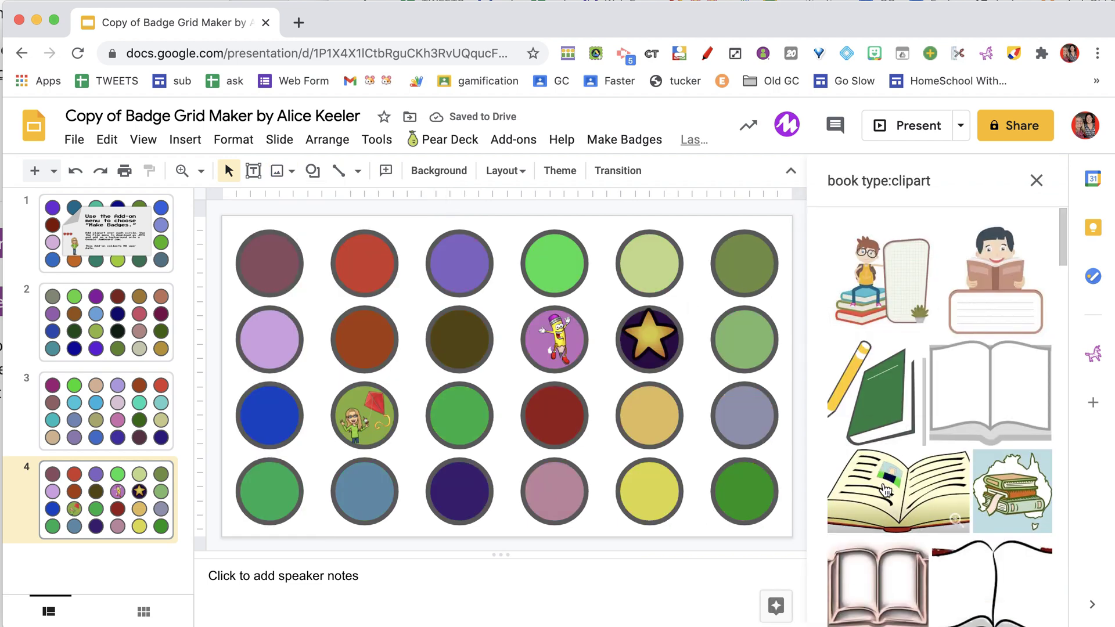
scroll(down, 3)
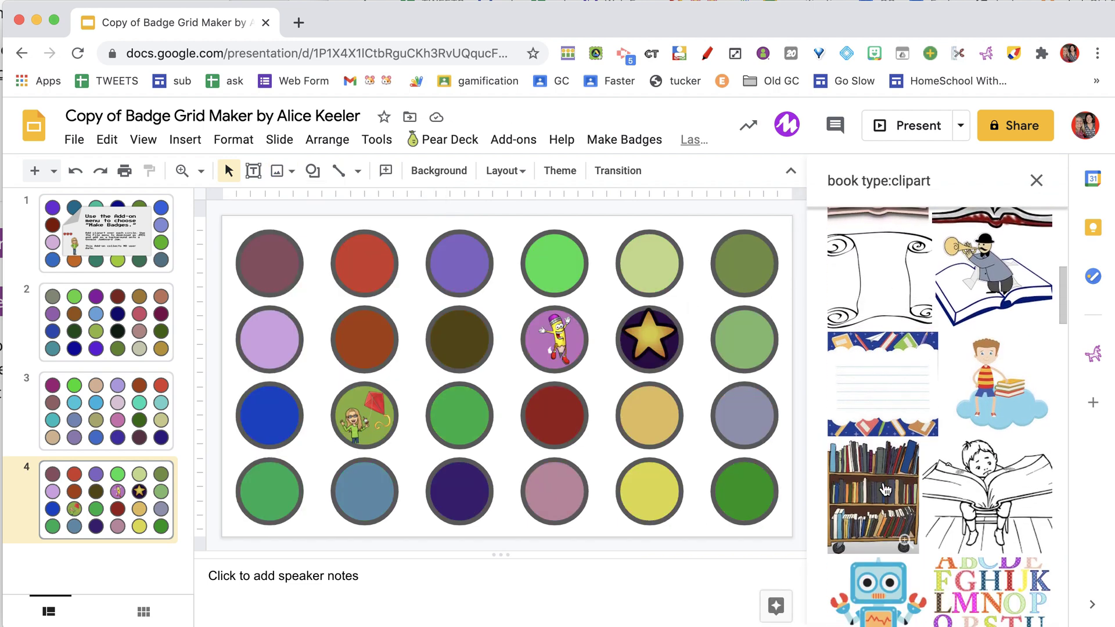
scroll(down, 3)
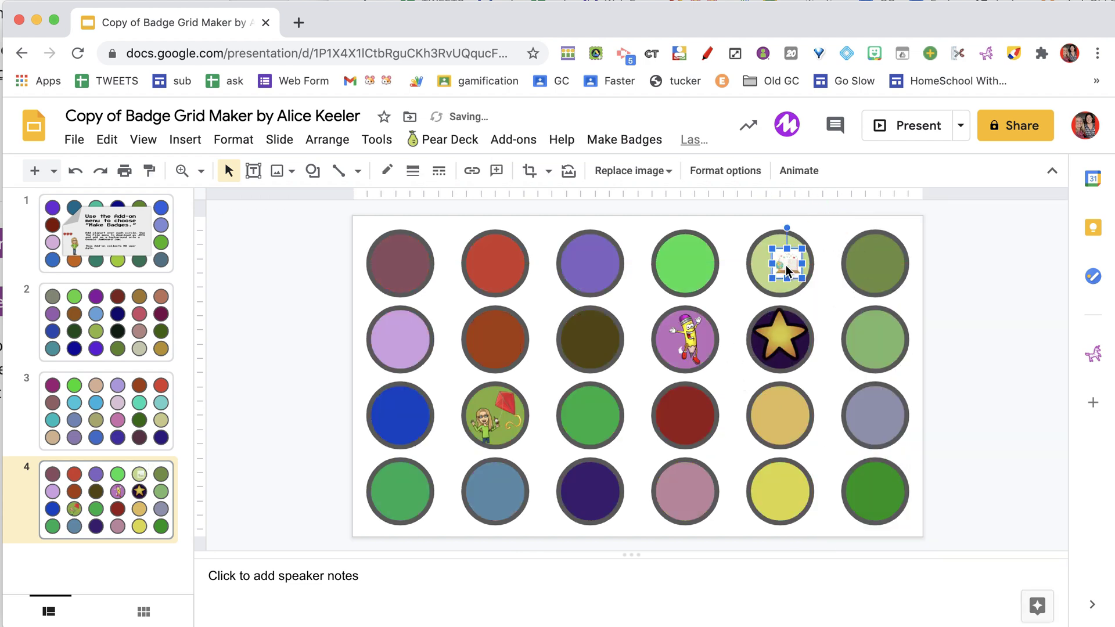
click(276, 171)
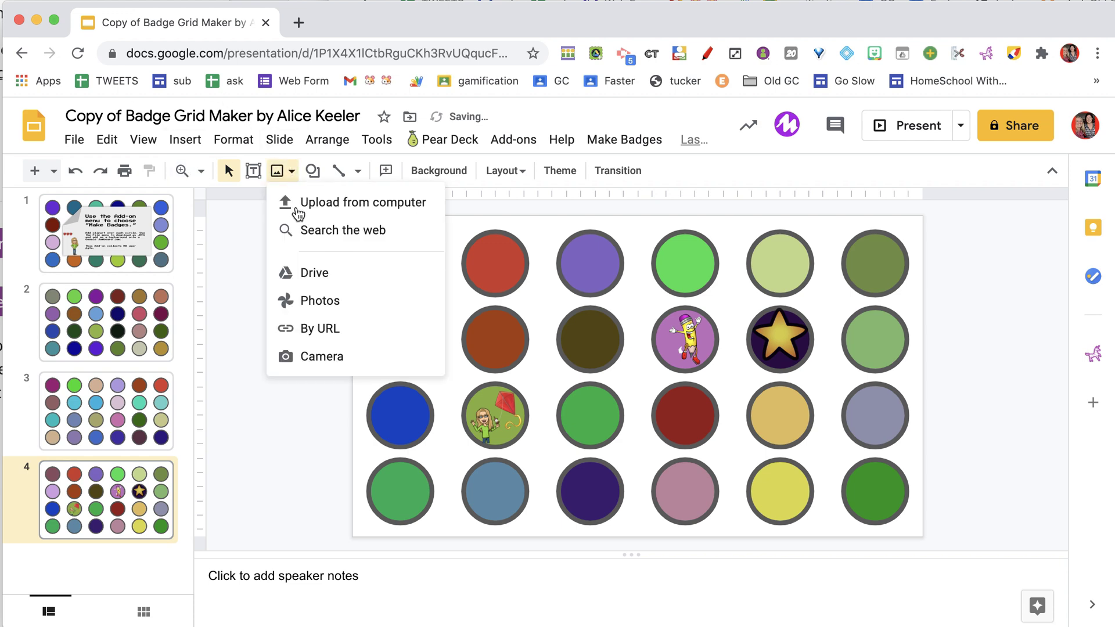
mouse_move(311, 273)
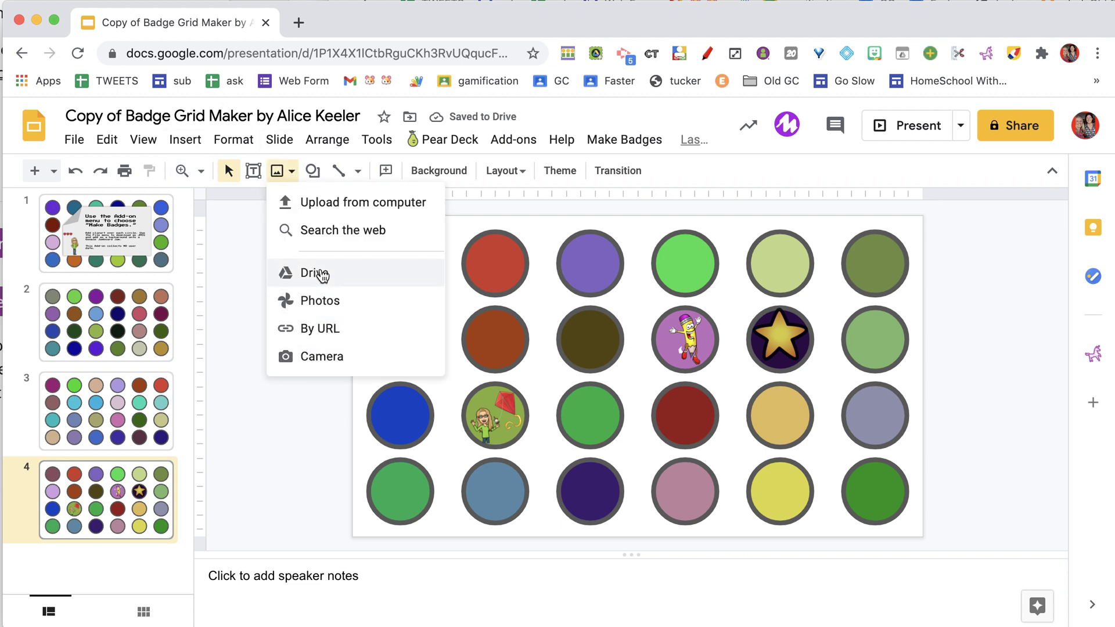
click(342, 230)
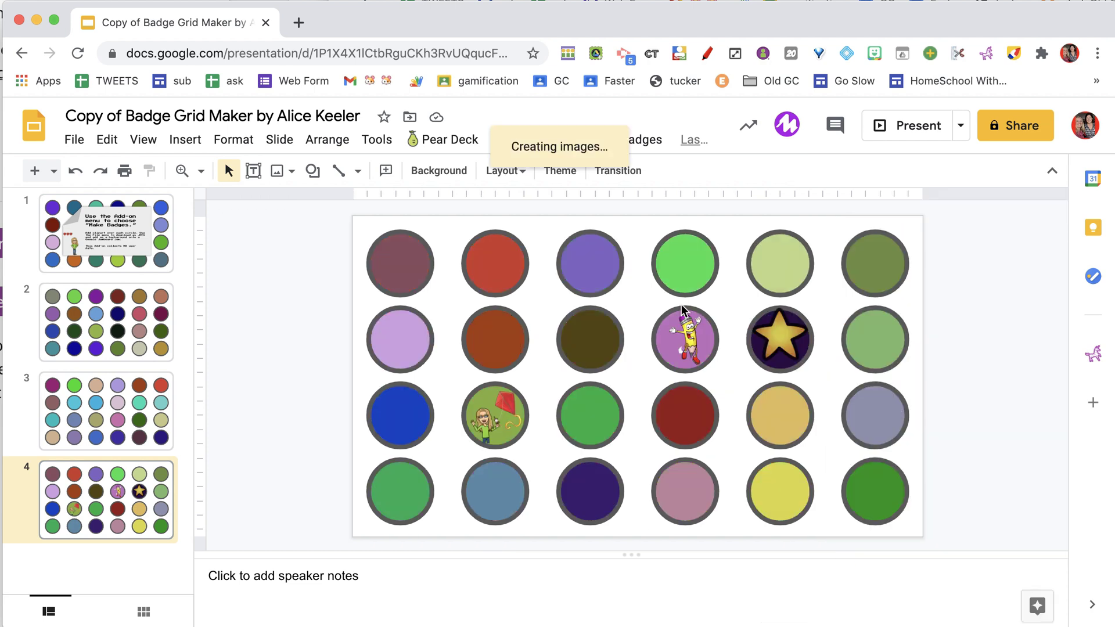
mouse_move(628, 286)
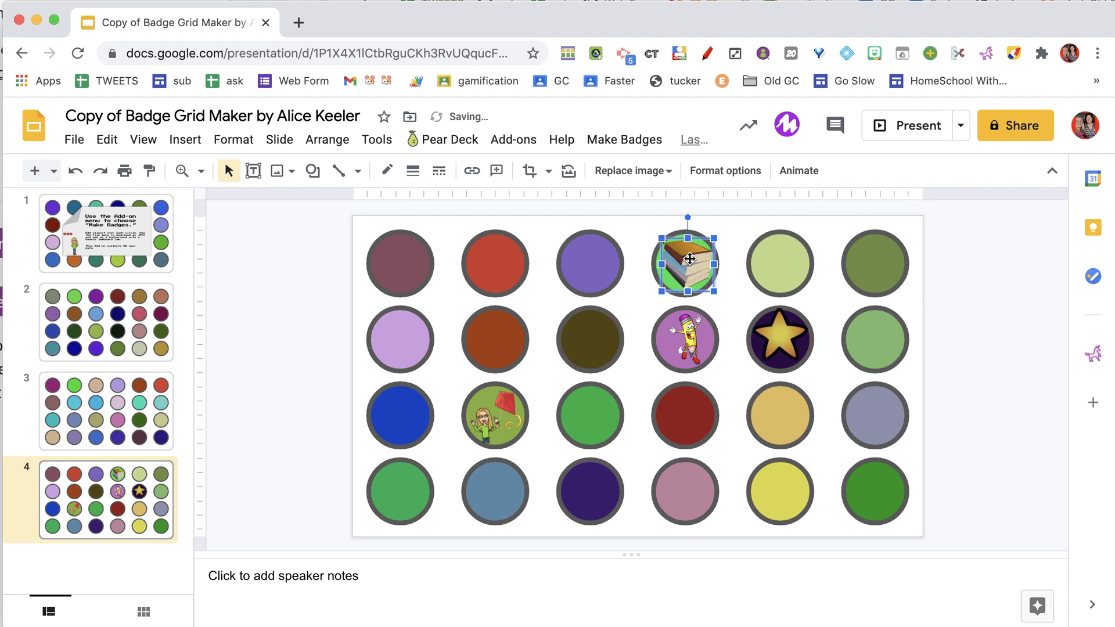
Add 'Super Star' word art in Freckle Face with bright green fill onto the dark red circle.
click(184, 139)
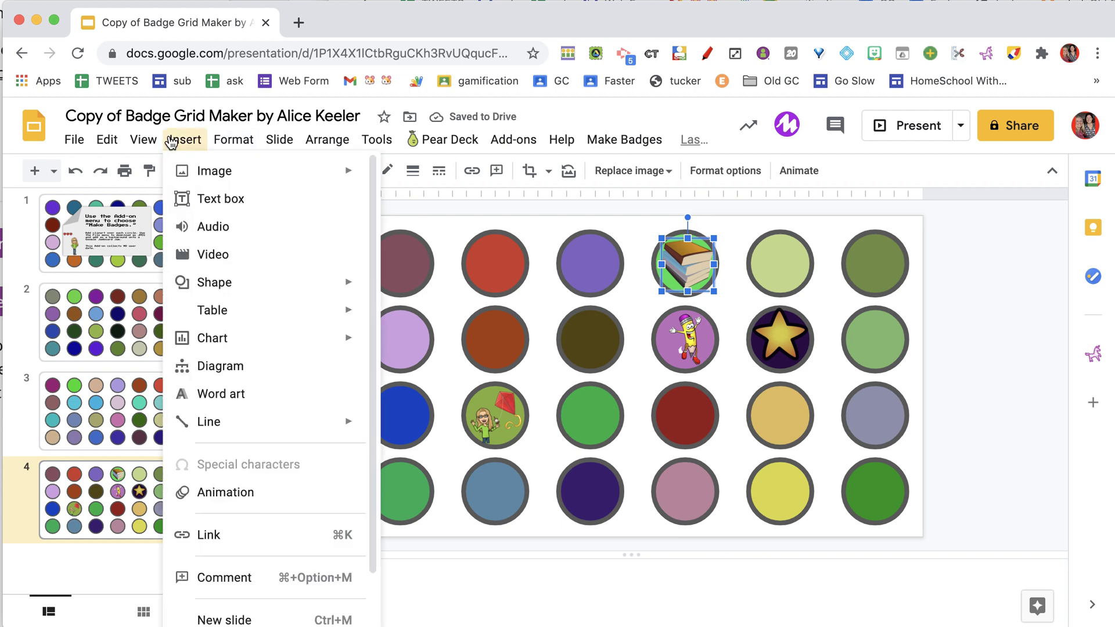
mouse_move(223, 394)
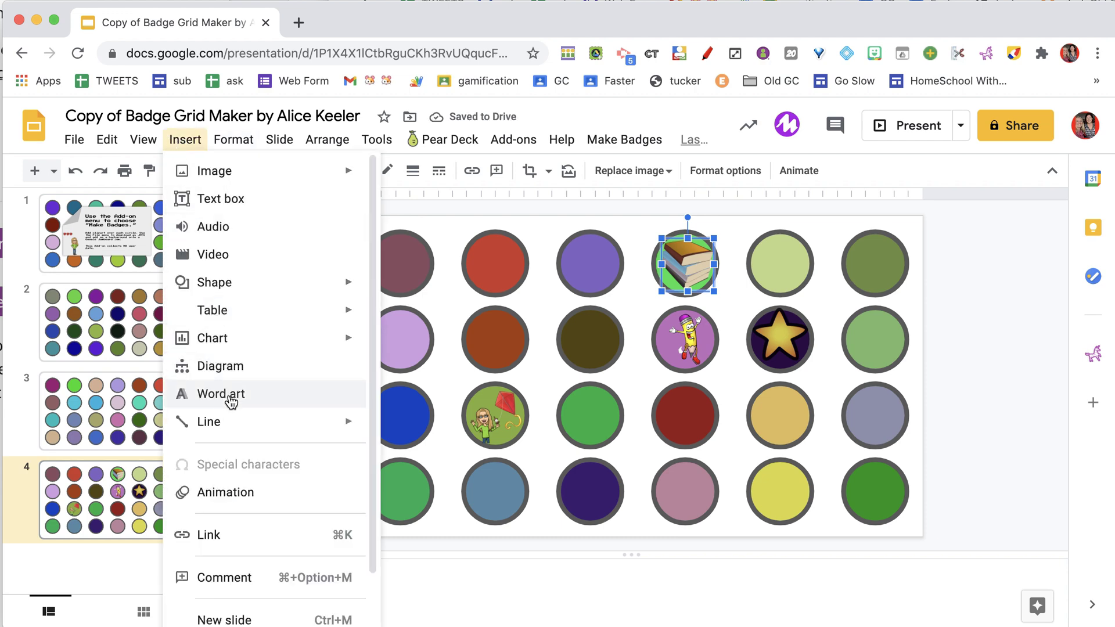
click(221, 394)
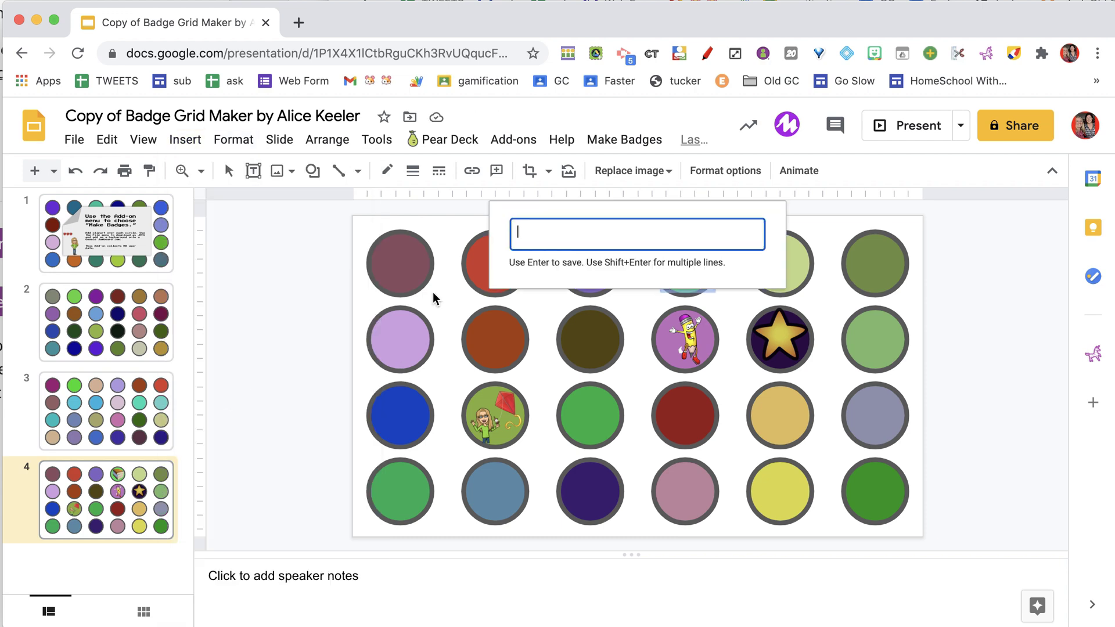
text(Super\nStar)
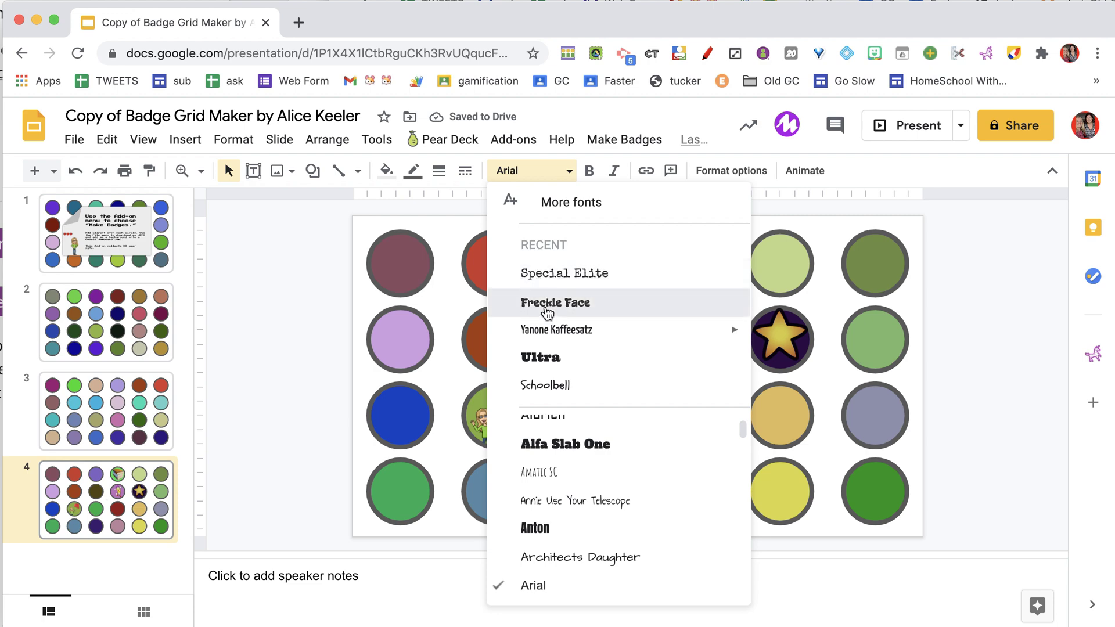
click(556, 303)
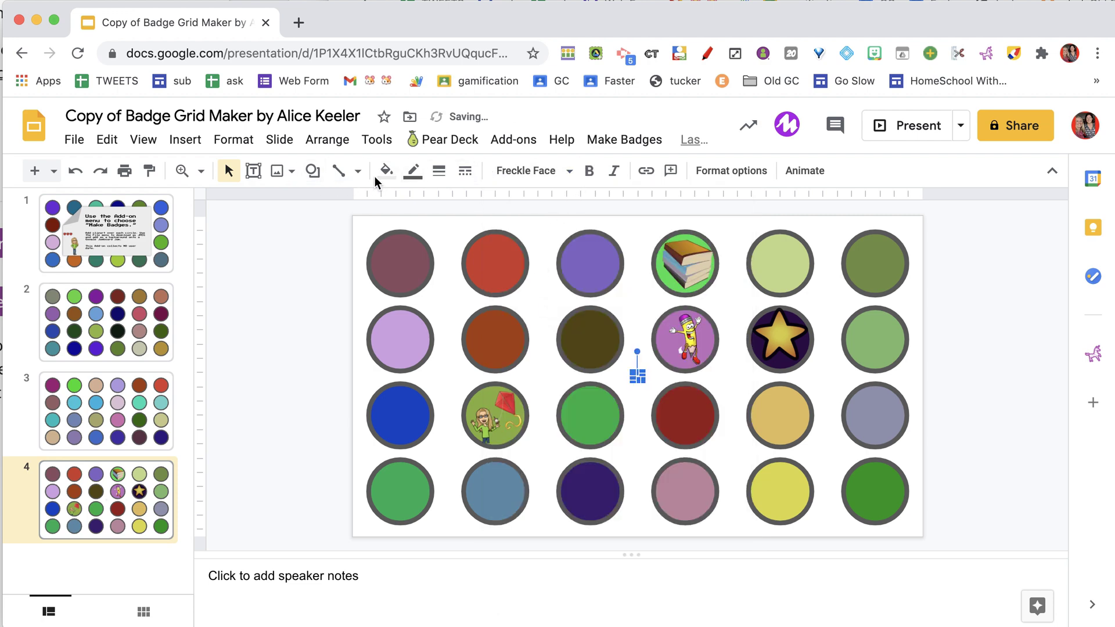
click(386, 170)
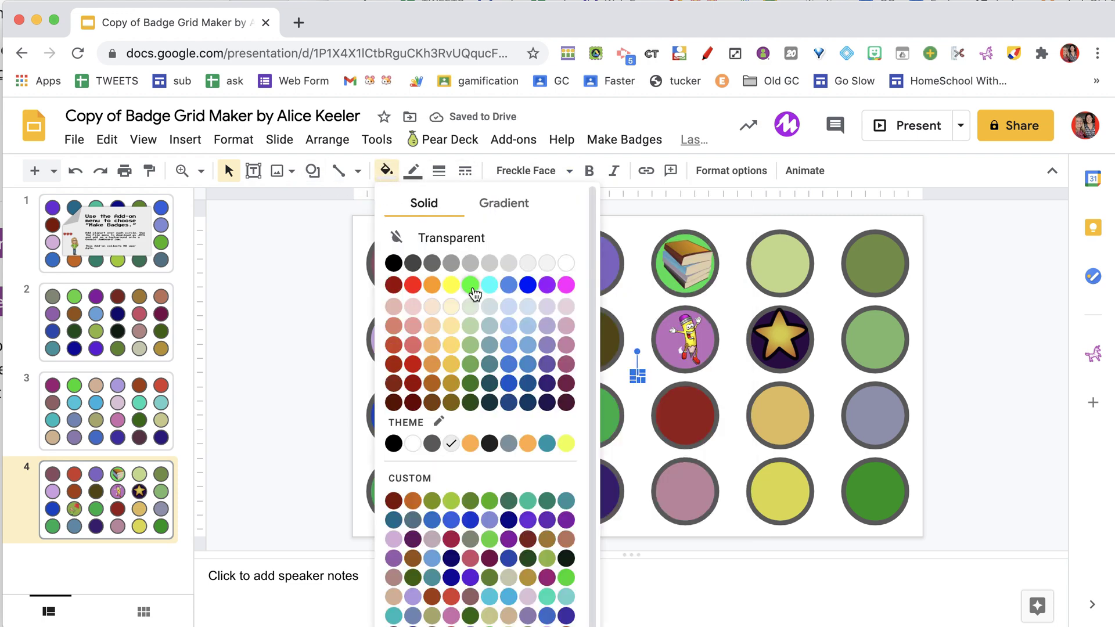
click(470, 285)
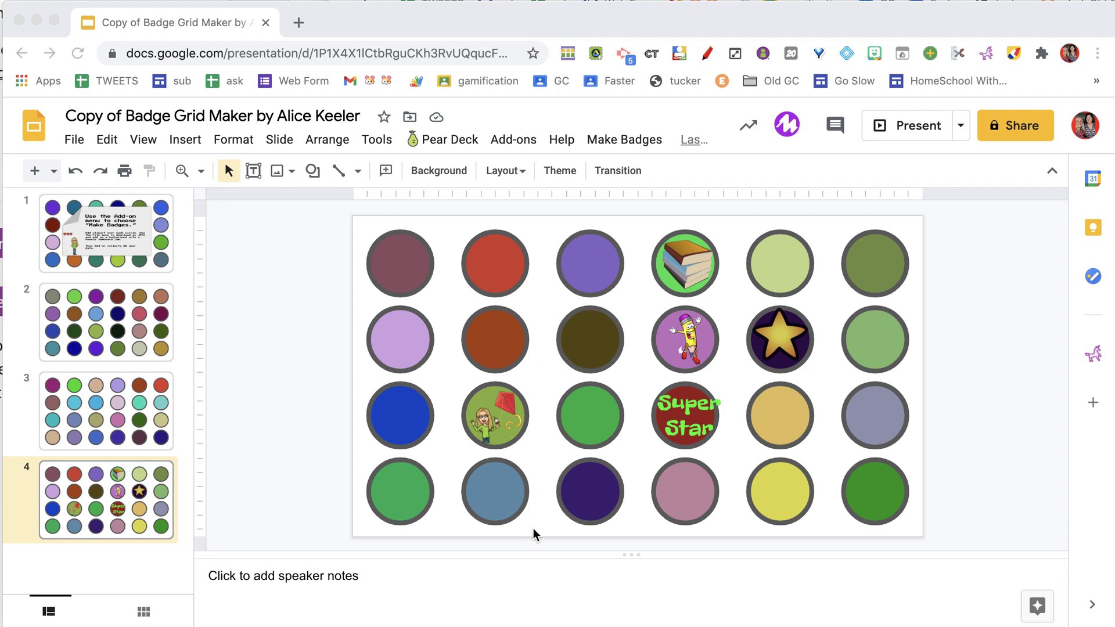
mouse_move(78, 148)
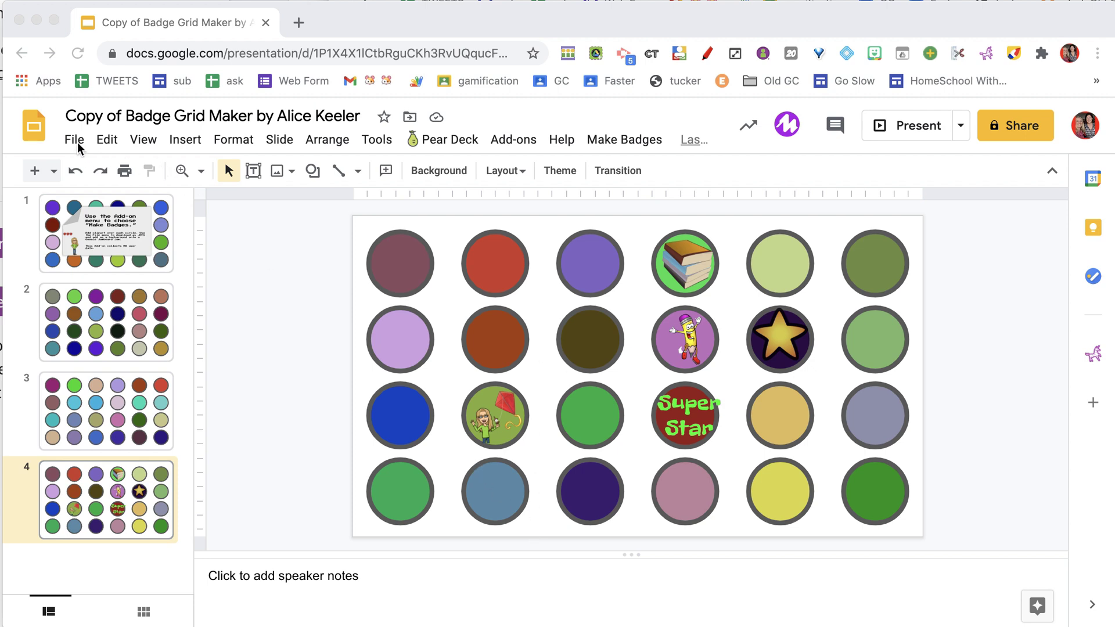
mouse_move(135, 511)
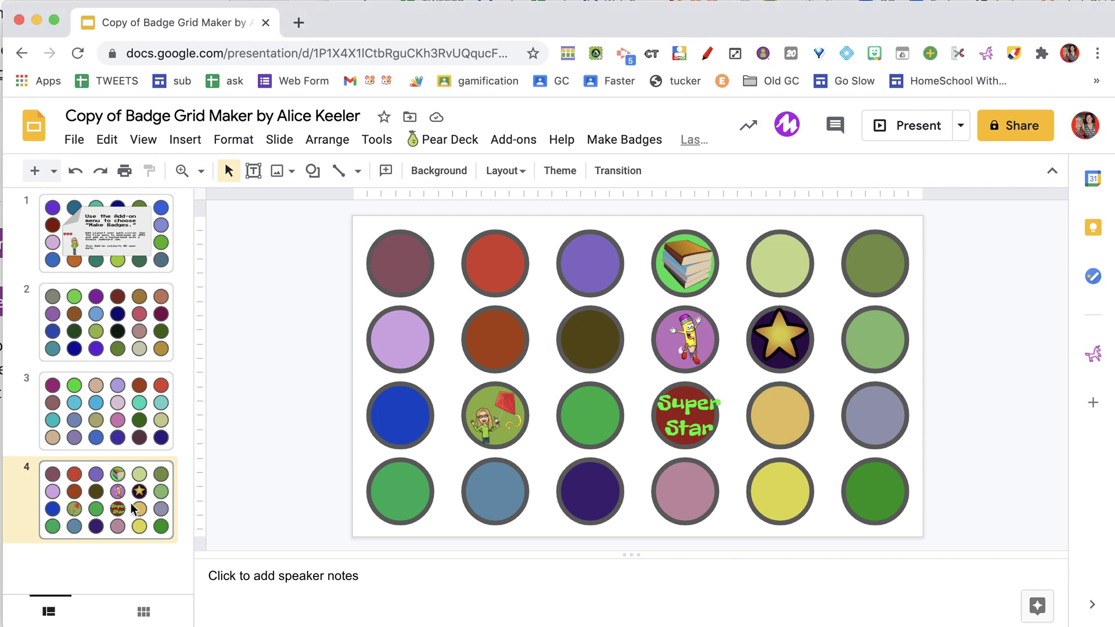
Download the current badge slide as a JPEG image via the File menu.
click(73, 140)
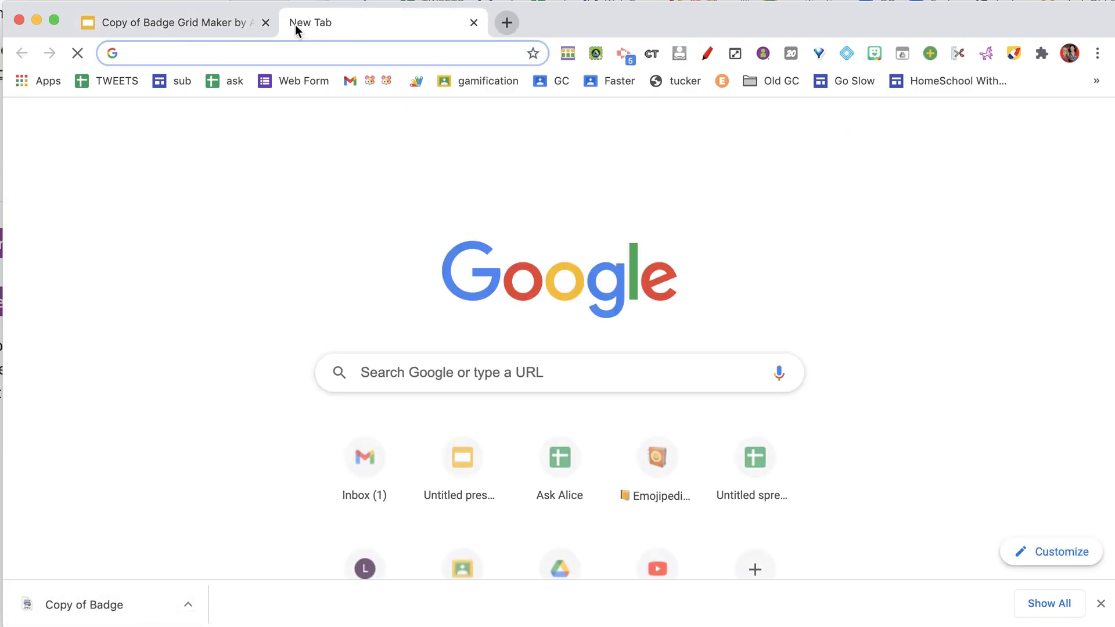
Open a new blank Jamboard by navigating to jam.new.
text(jam.new)
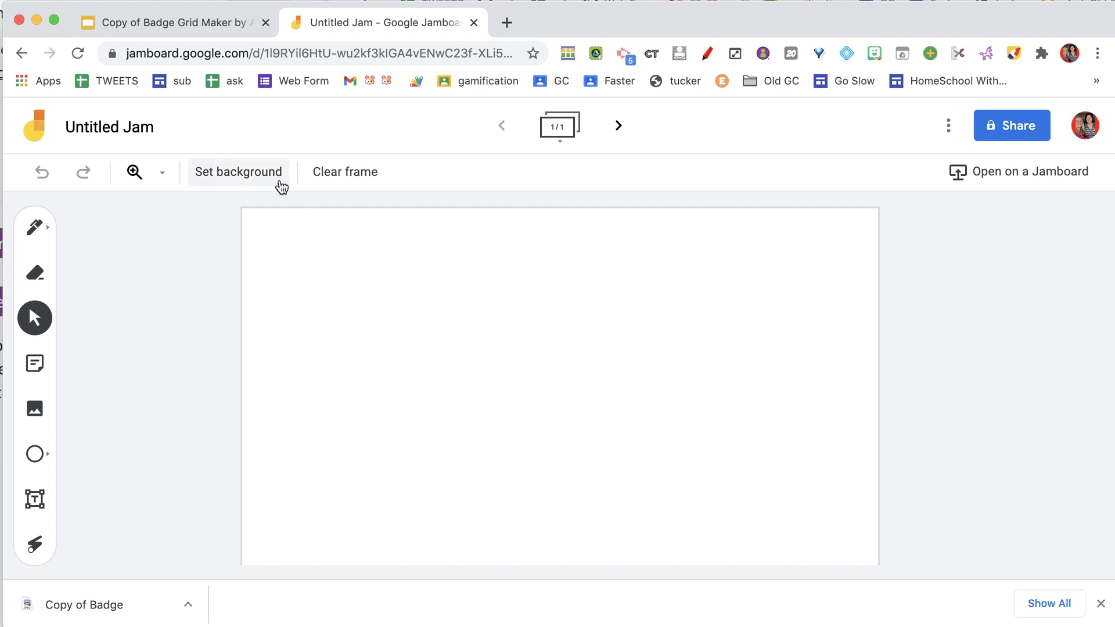
mouse_move(251, 184)
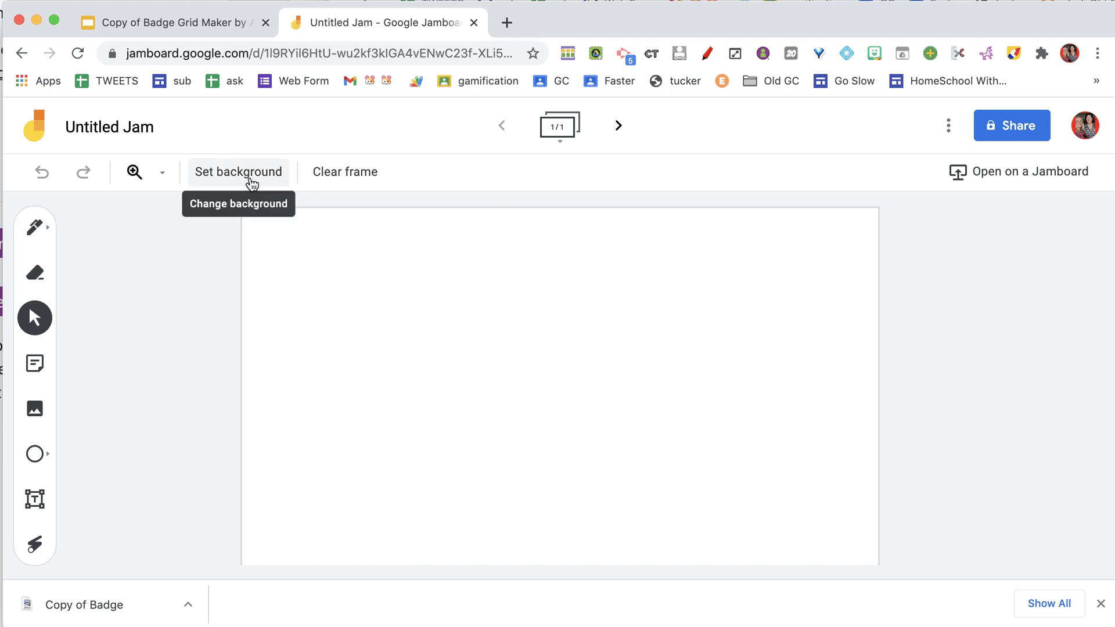
Set the frame background to the downloaded badge grid JPEG image.
click(238, 172)
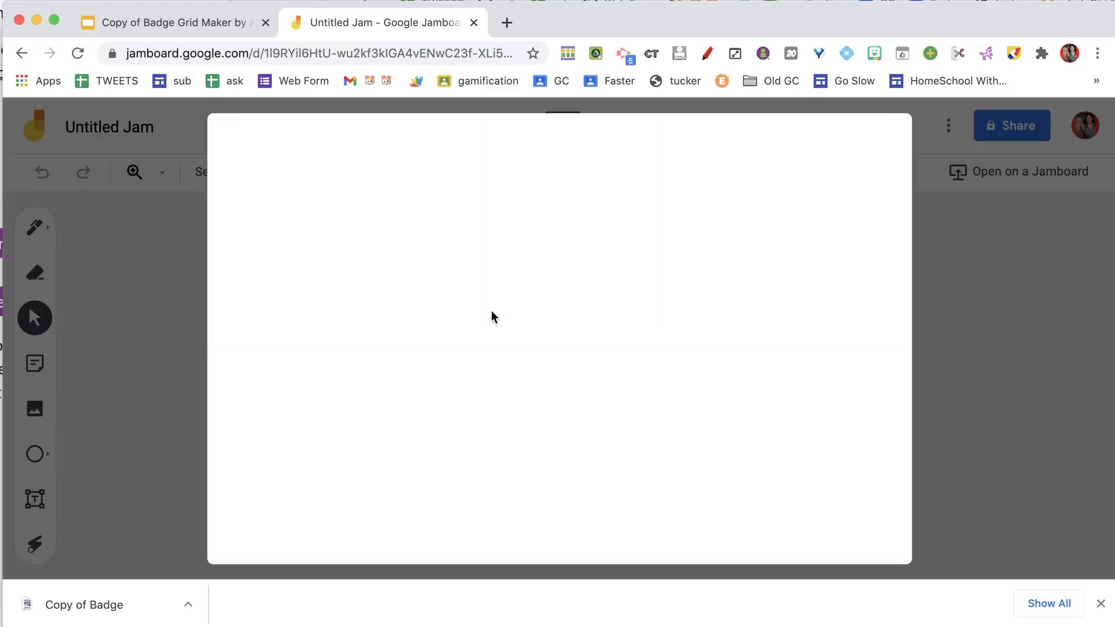
click(34, 409)
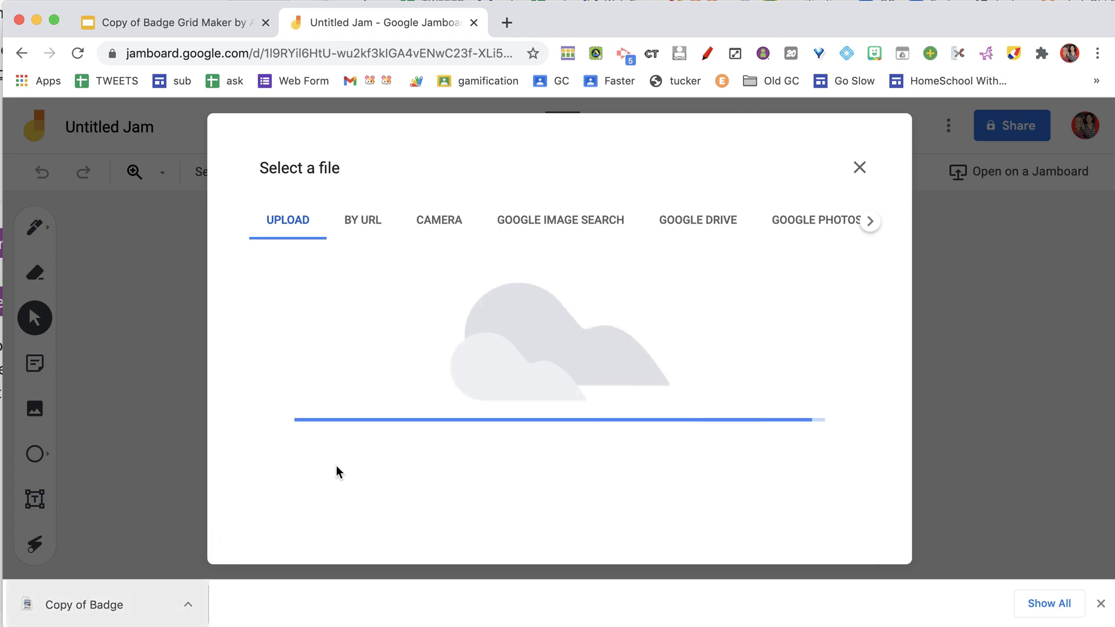
mouse_move(501, 463)
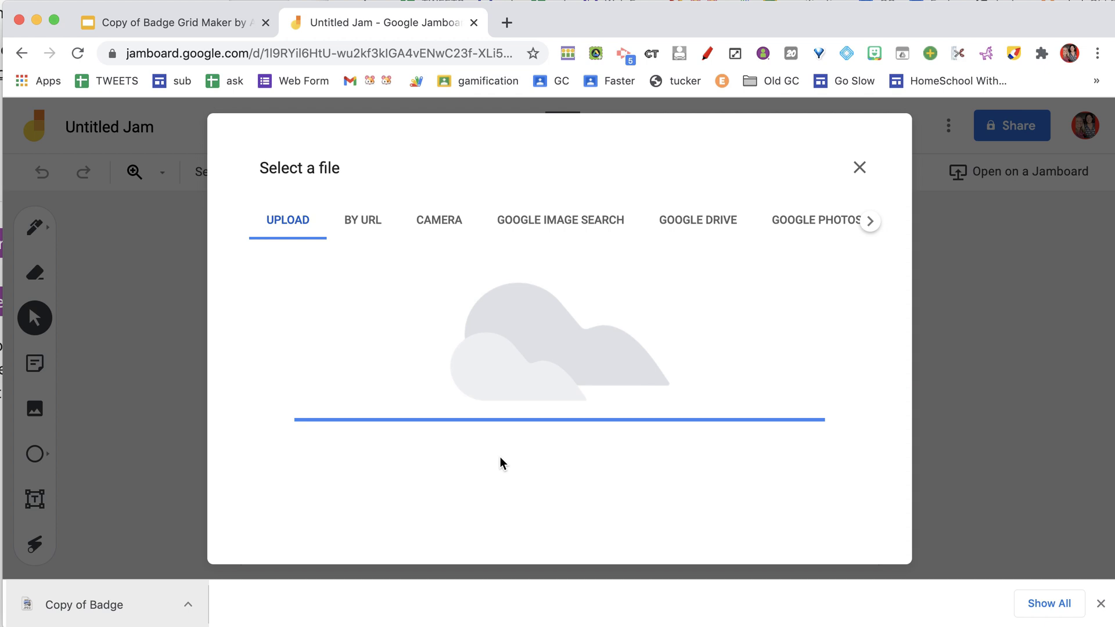
click(859, 167)
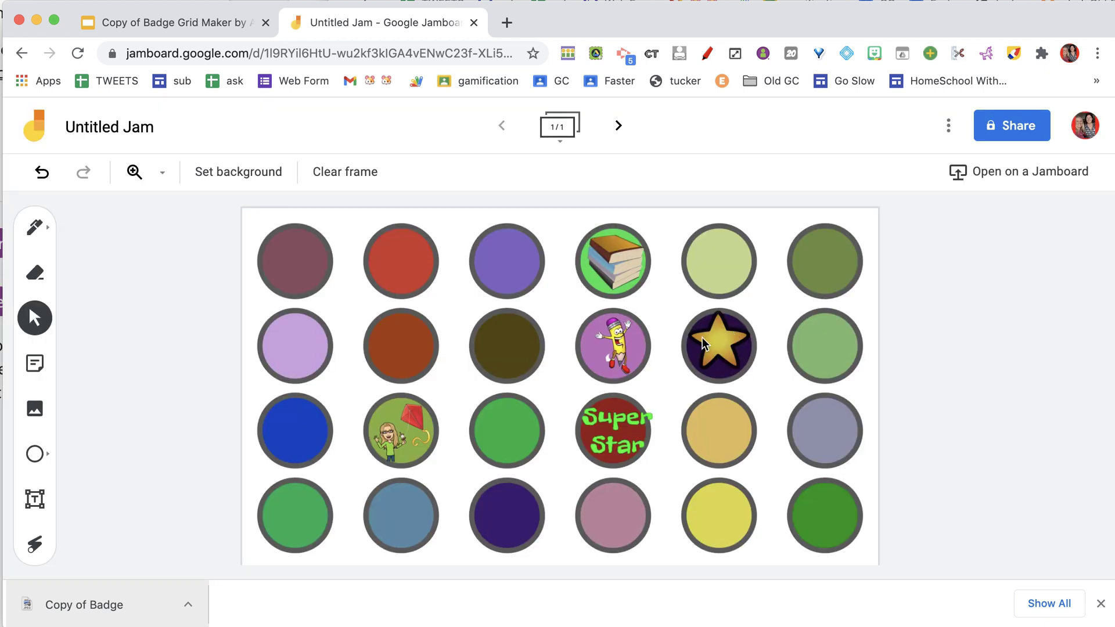
mouse_move(547, 414)
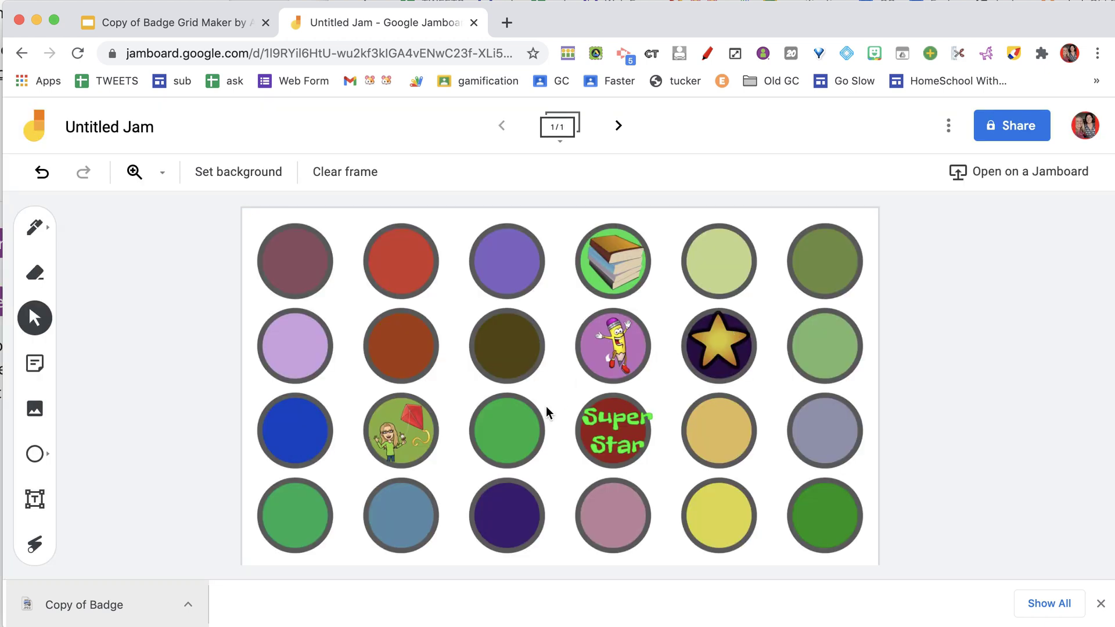
mouse_move(636, 427)
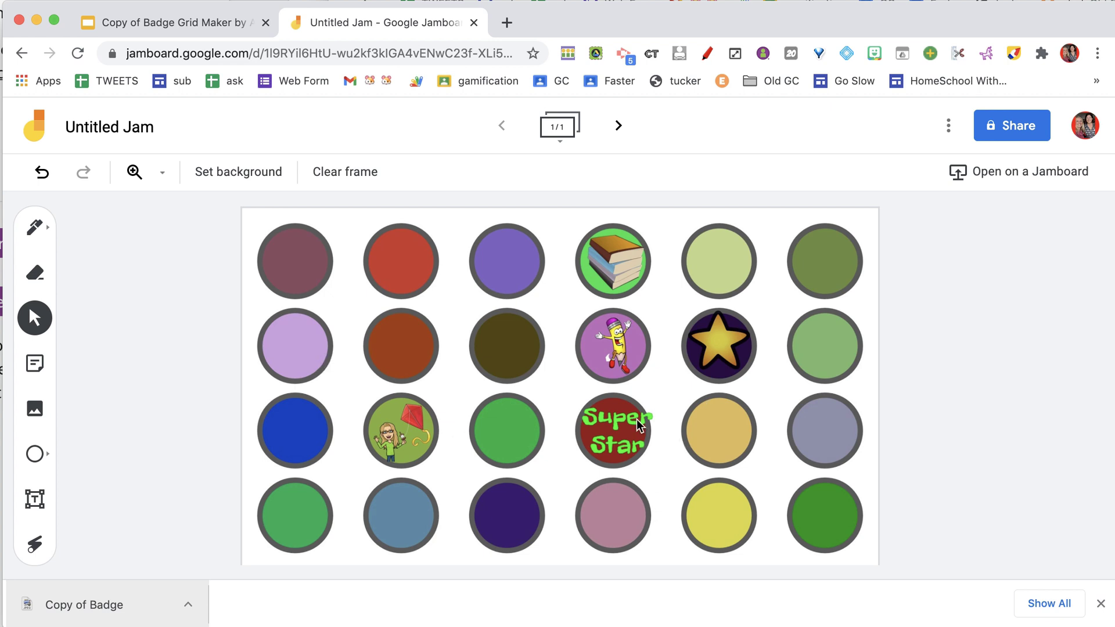
mouse_move(379, 364)
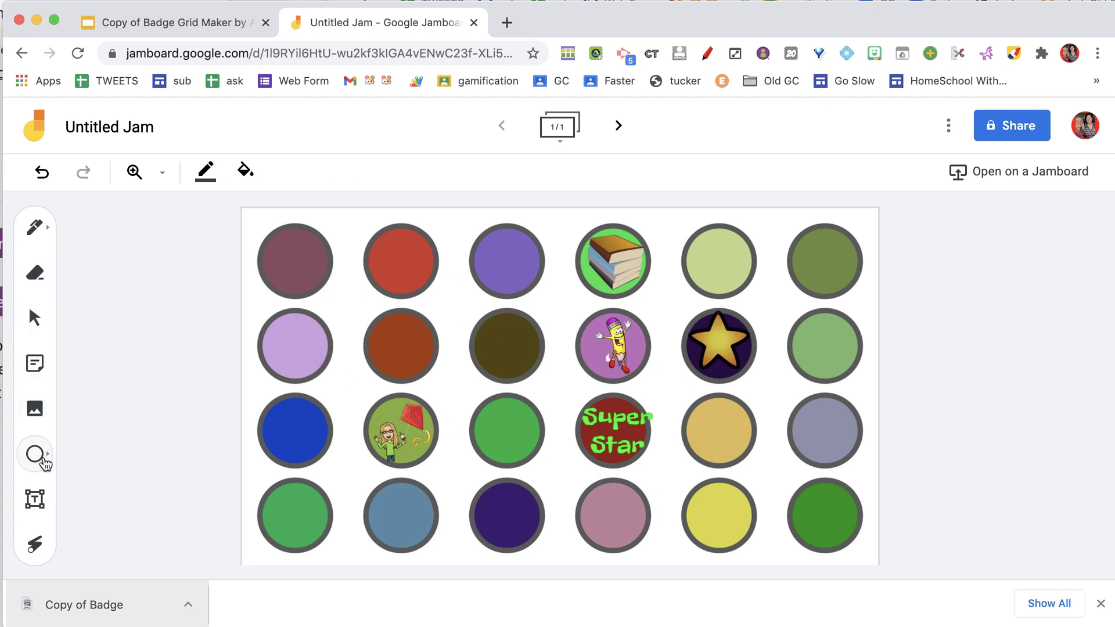
Draw a white-bordered, white-filled square over the red badge in the top row.
click(34, 454)
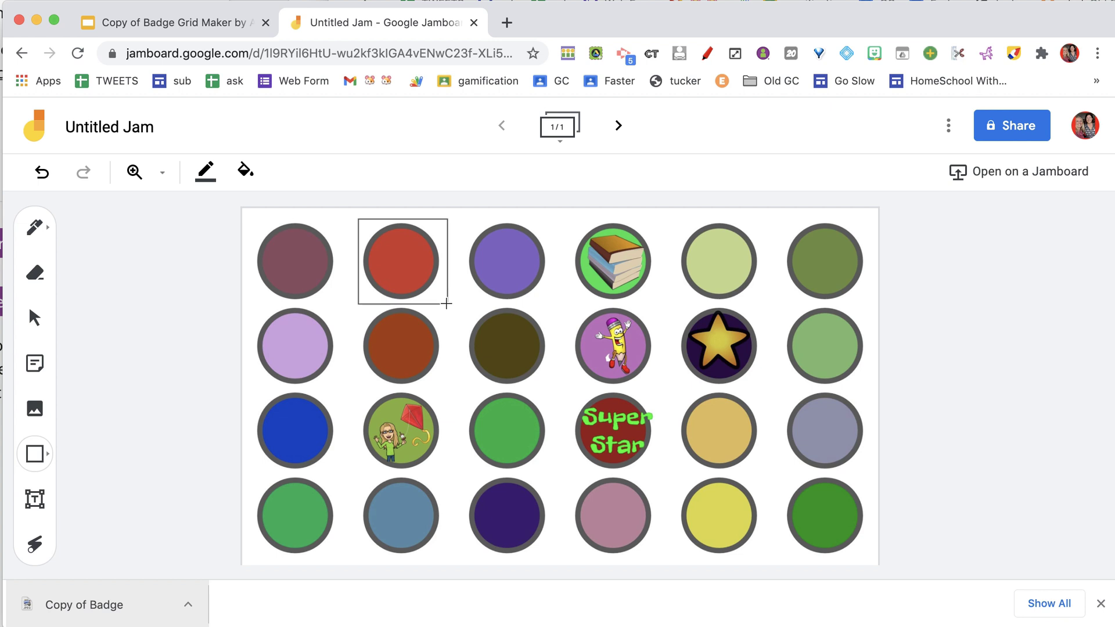
click(205, 171)
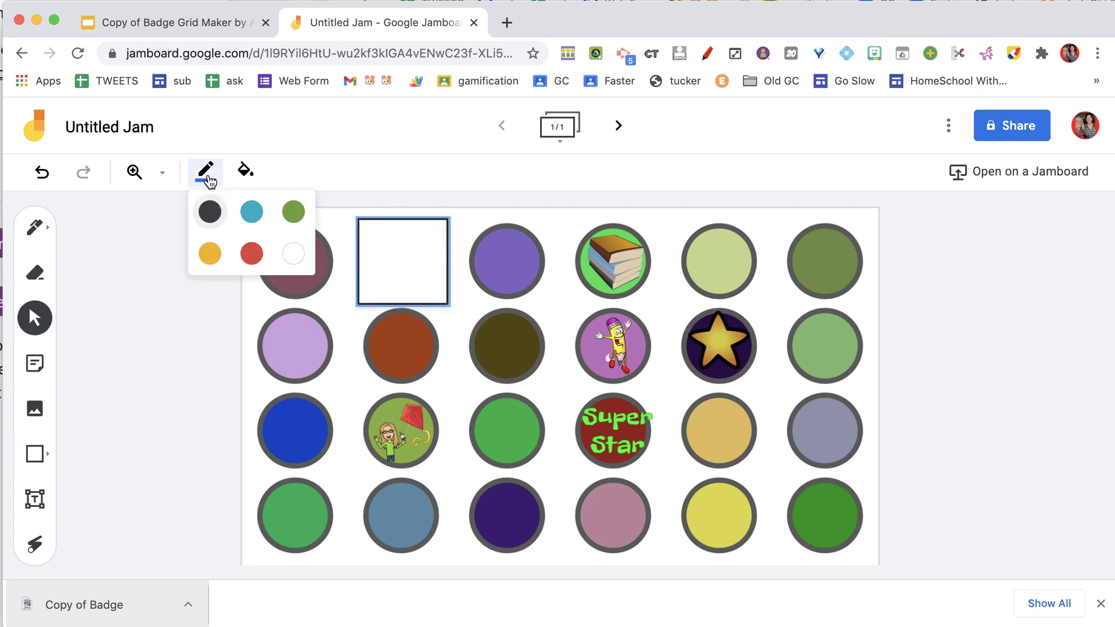
mouse_move(292, 255)
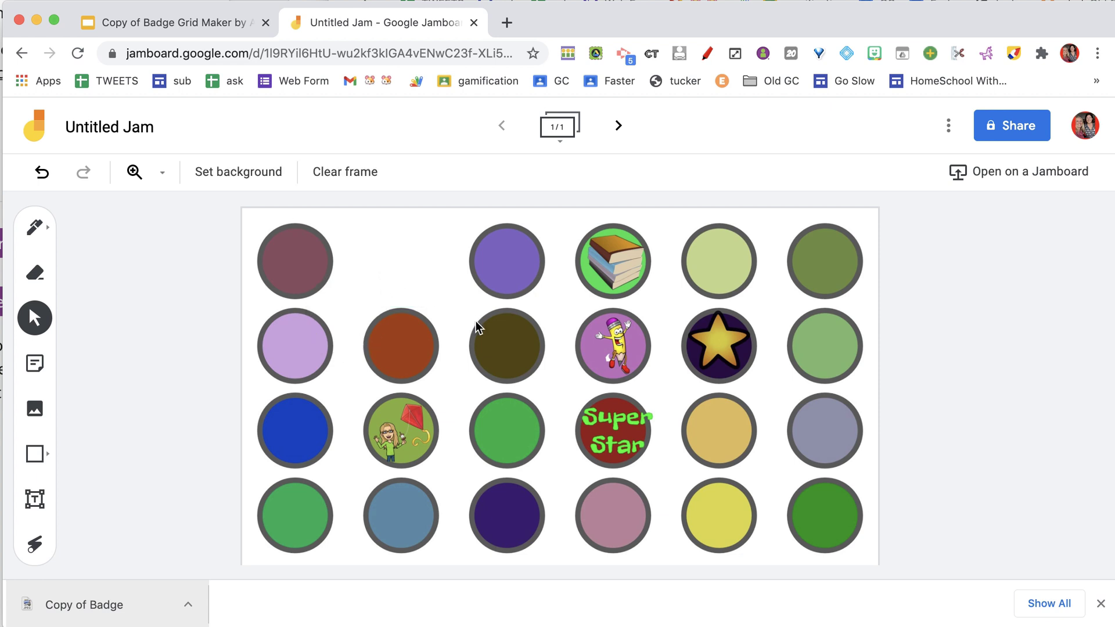
Duplicate the white square onto the pencil, gold star, Super Star, tan and pink badges.
click(401, 270)
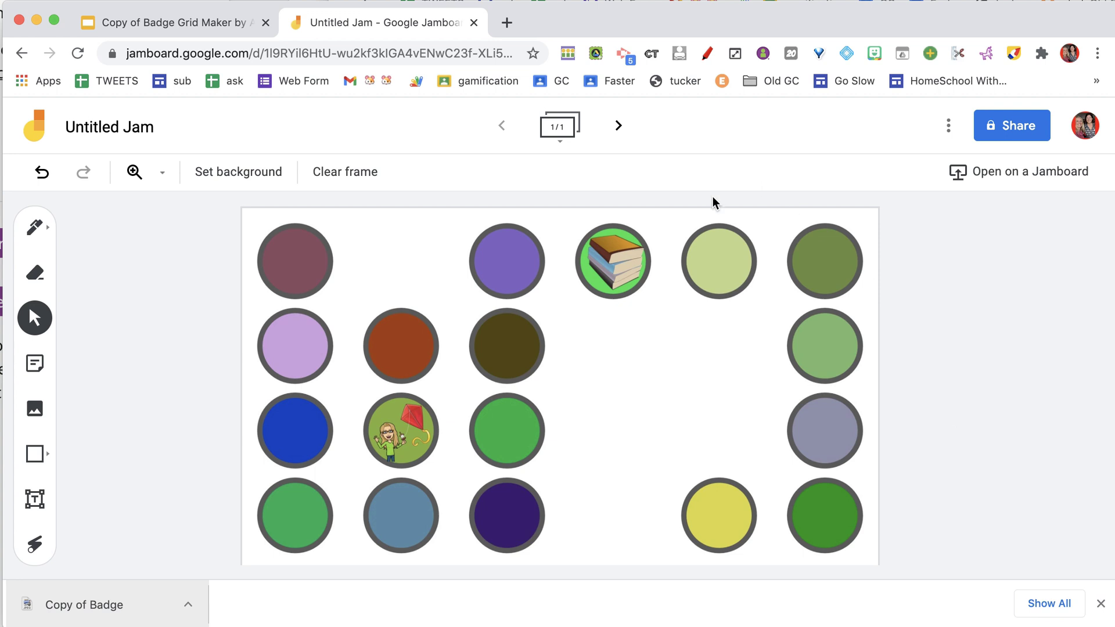
click(401, 262)
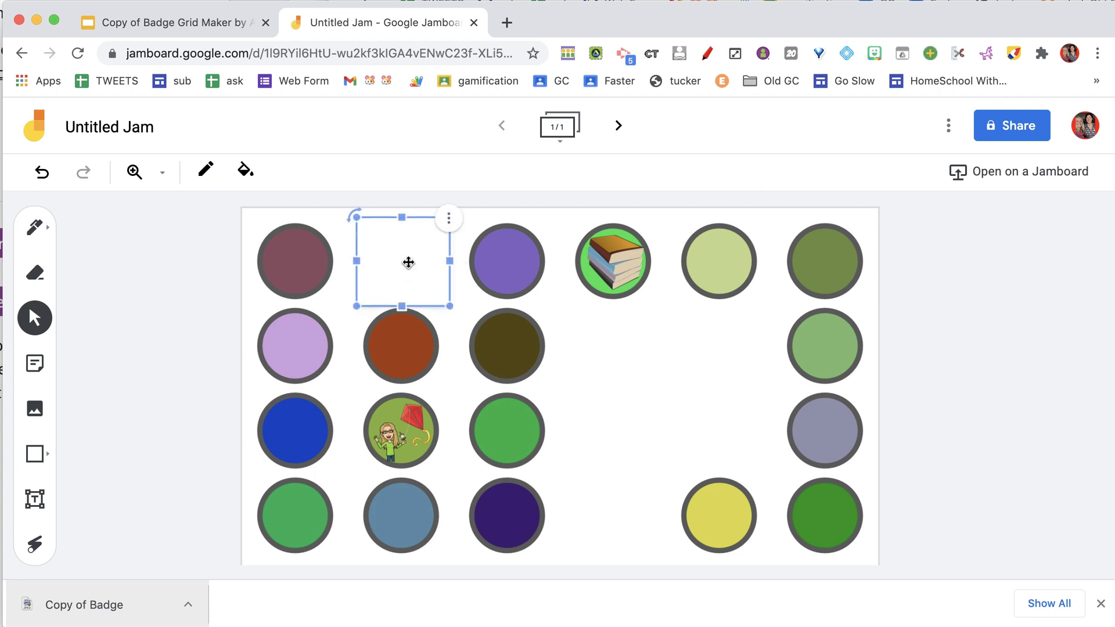